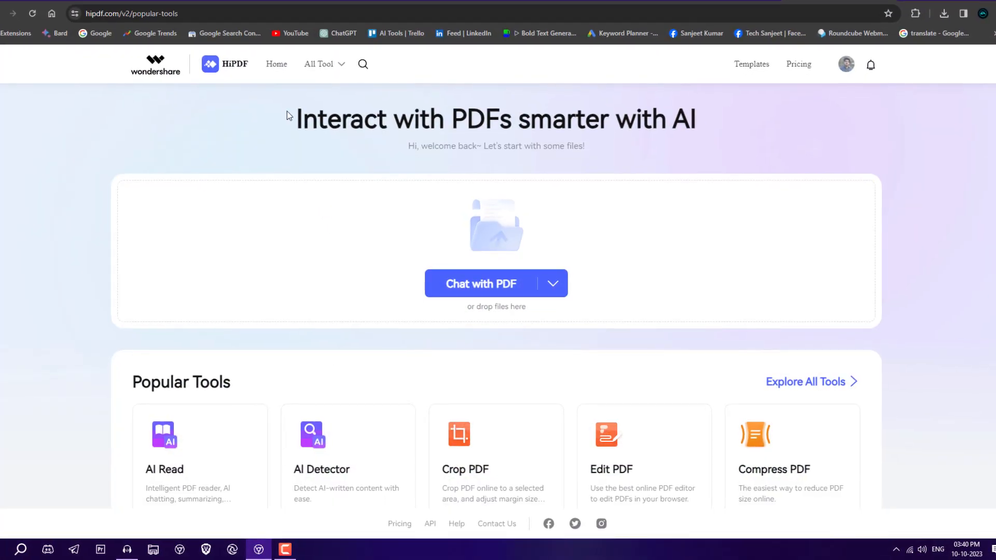
mouse_move(319, 93)
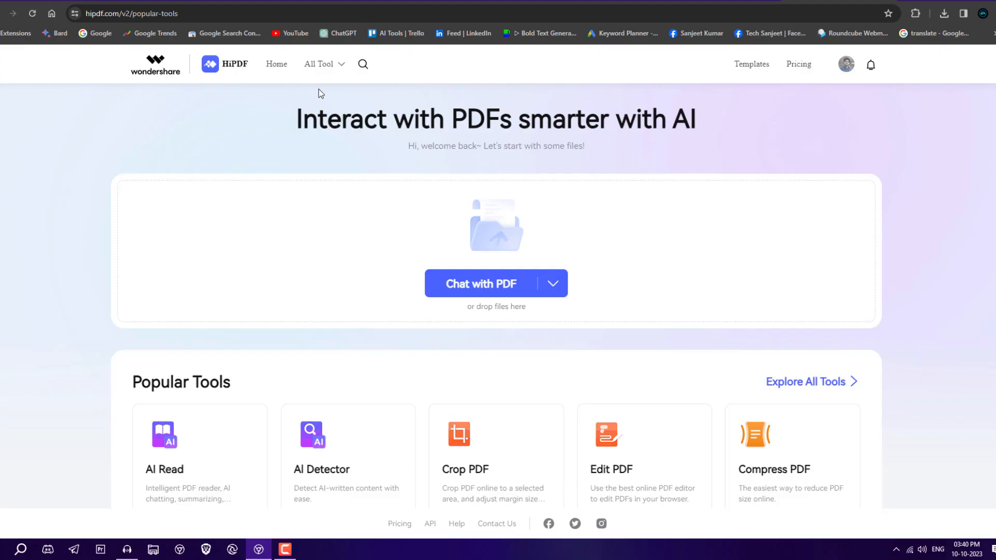
Upload the Artificial Intelligence PDF into the Compress PDF tool from the tools list
left_click(320, 64)
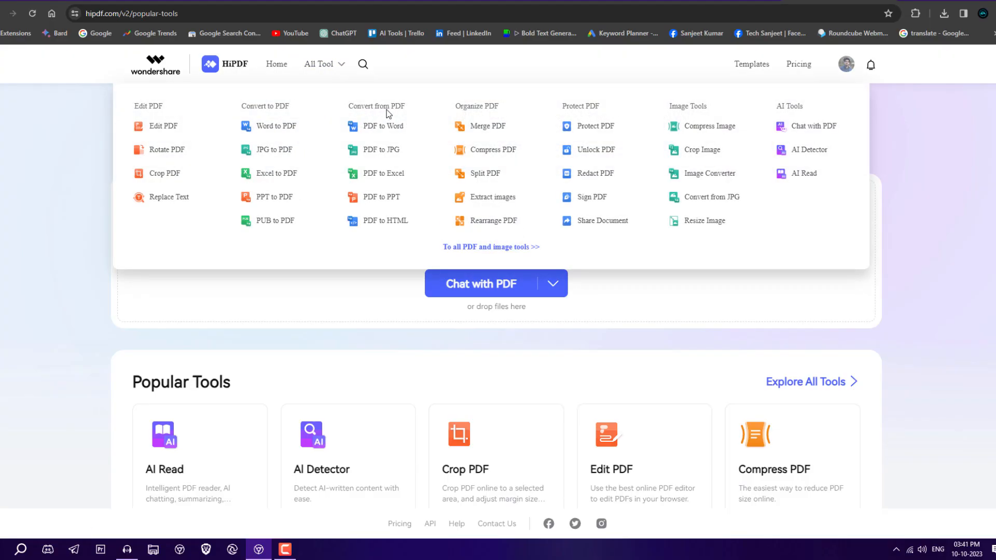
mouse_move(599, 108)
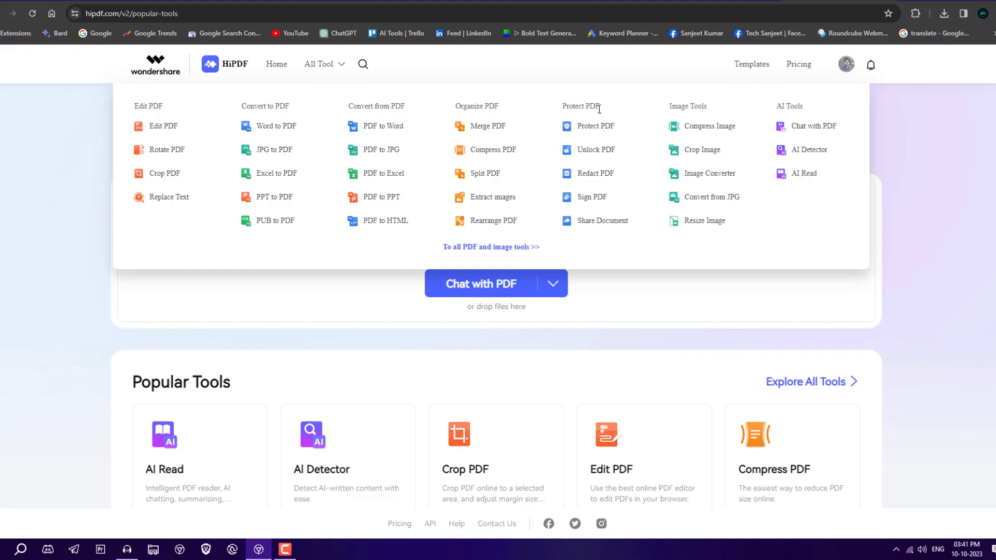
mouse_move(790, 114)
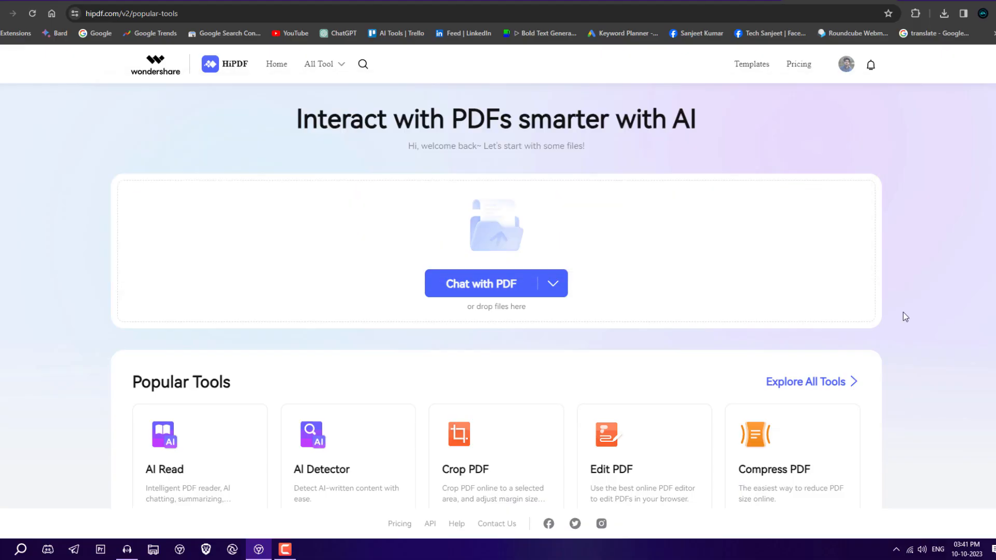
mouse_move(892, 286)
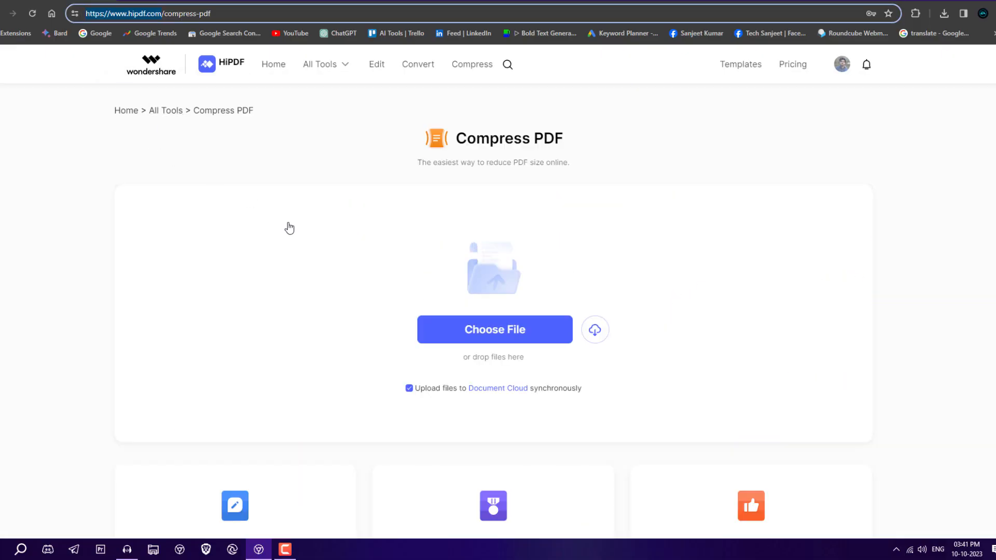
mouse_move(455, 288)
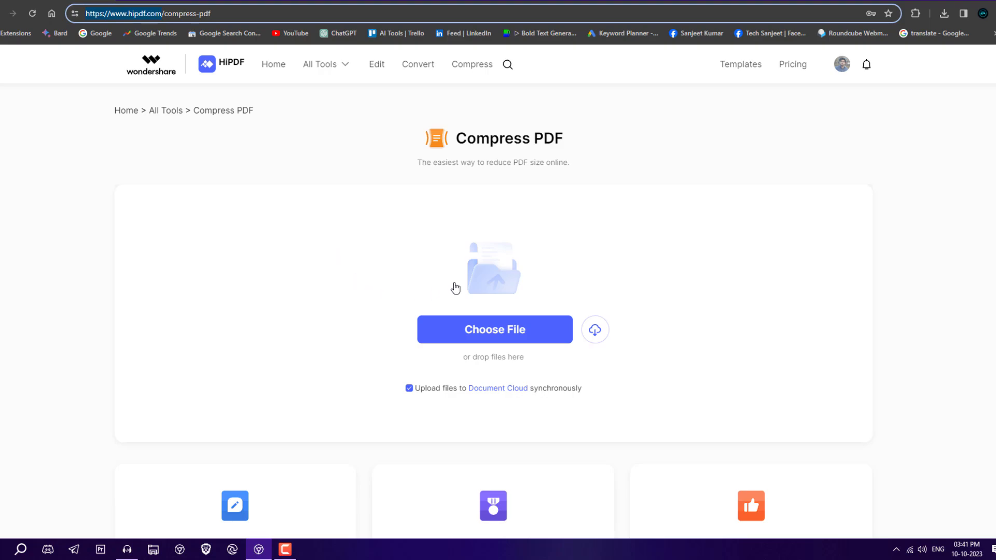
left_click(494, 330)
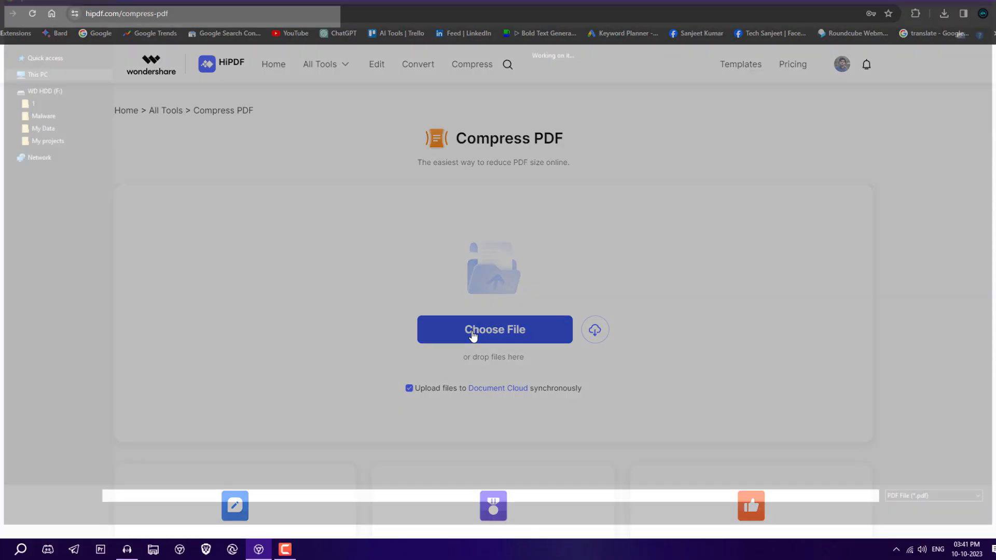
left_click(493, 330)
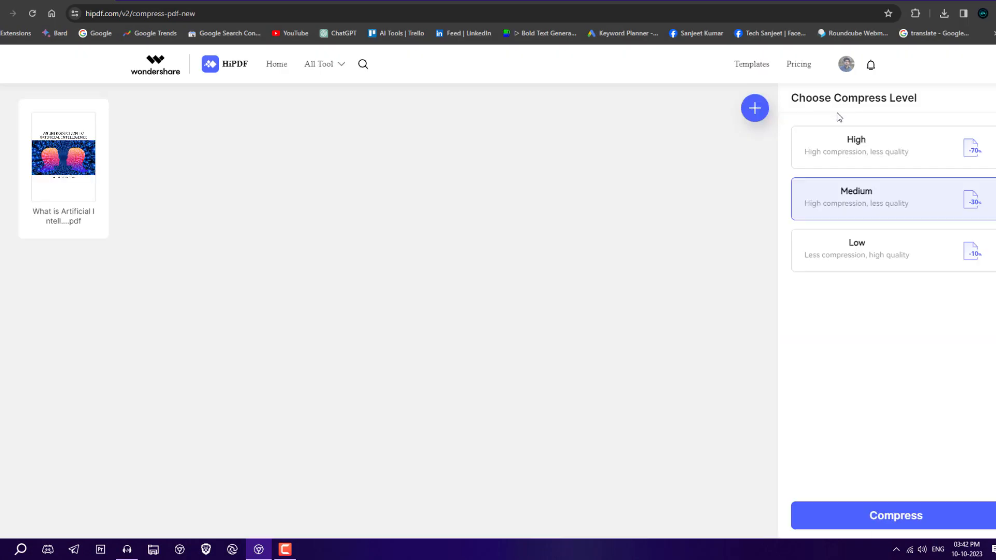
mouse_move(854, 156)
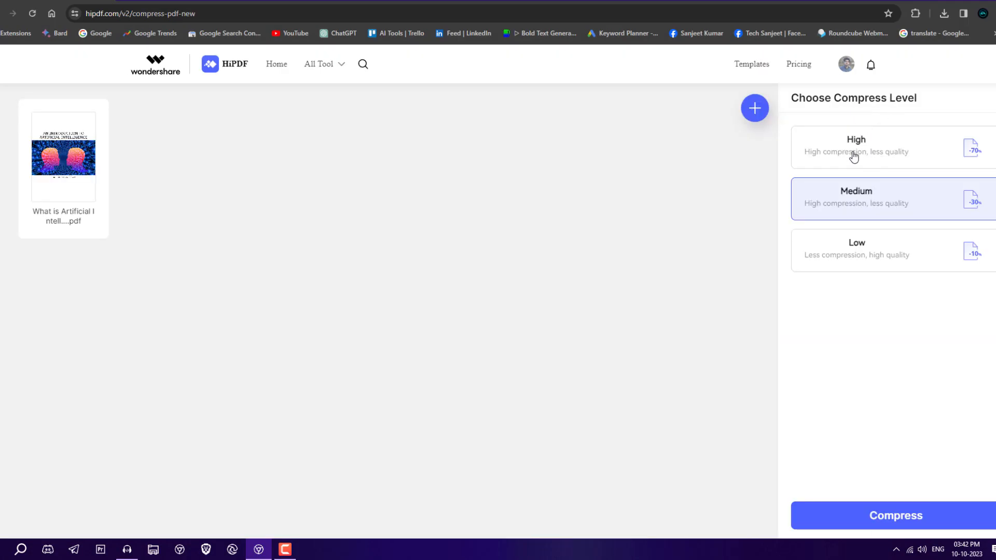
mouse_move(877, 191)
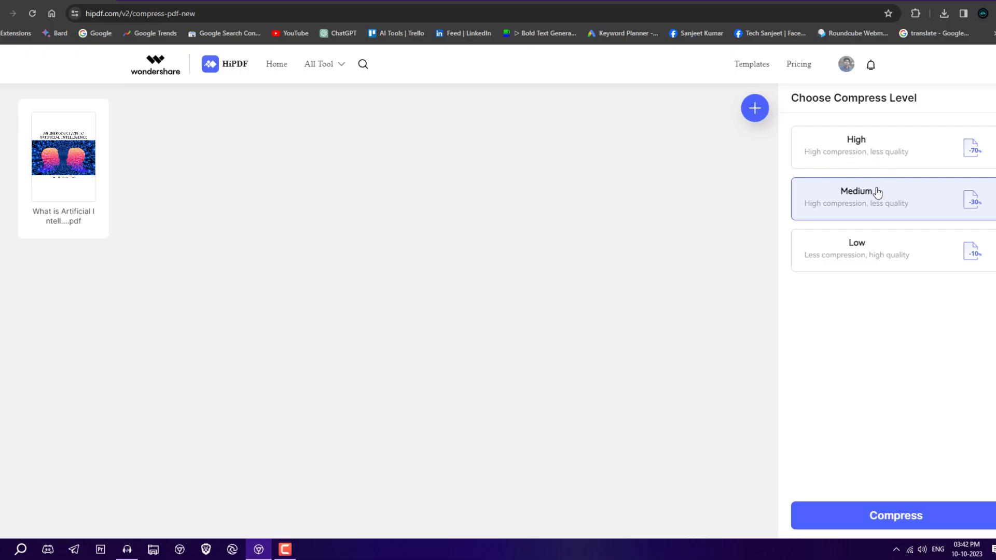
mouse_move(848, 211)
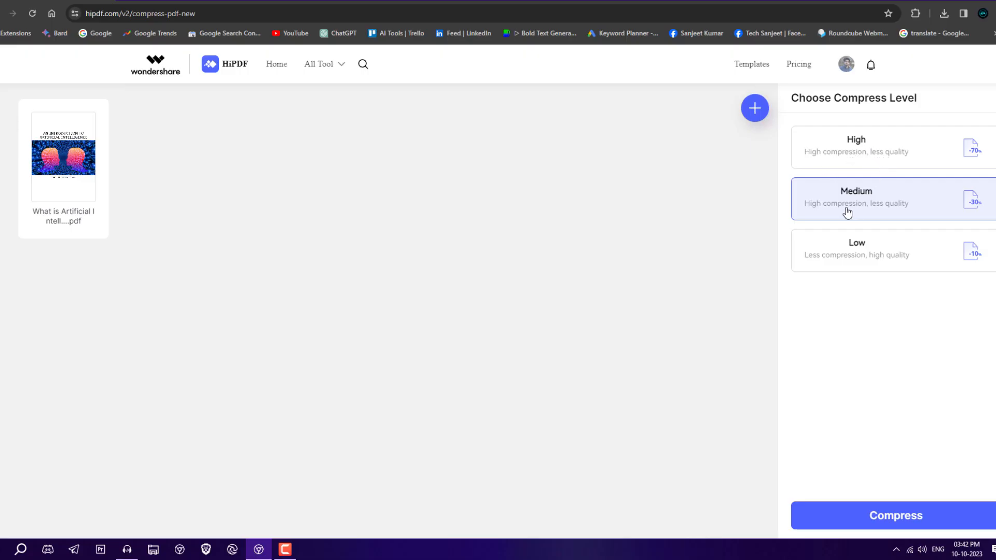
mouse_move(863, 262)
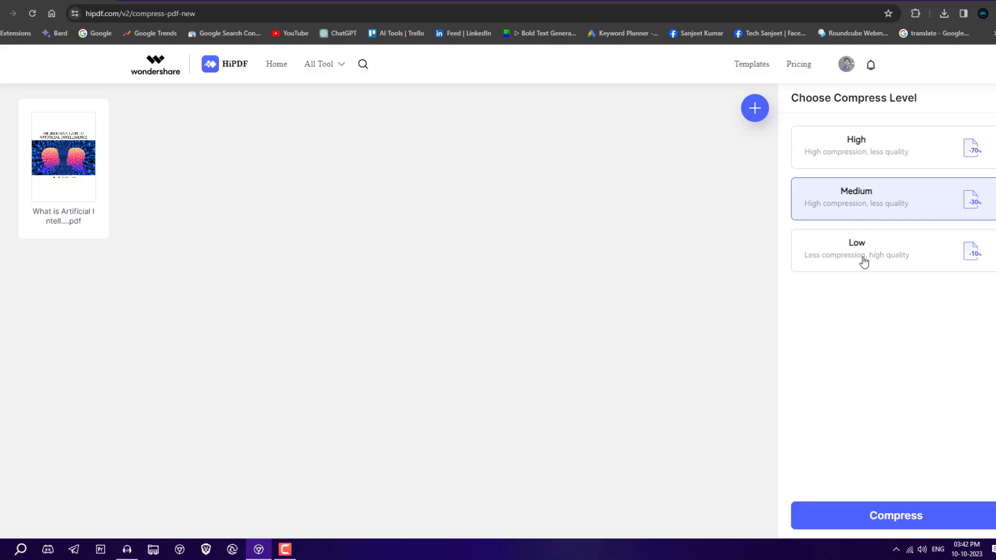
mouse_move(897, 267)
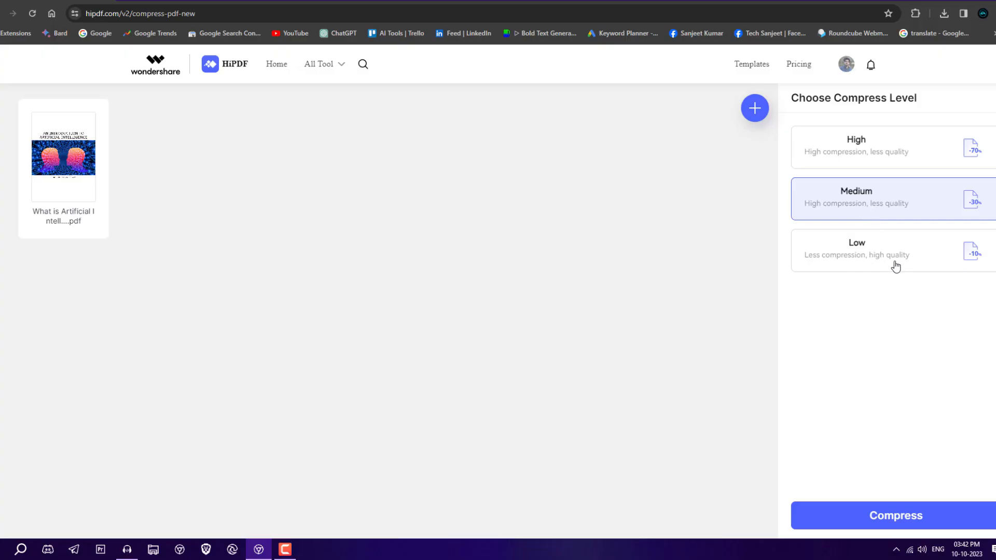
mouse_move(892, 209)
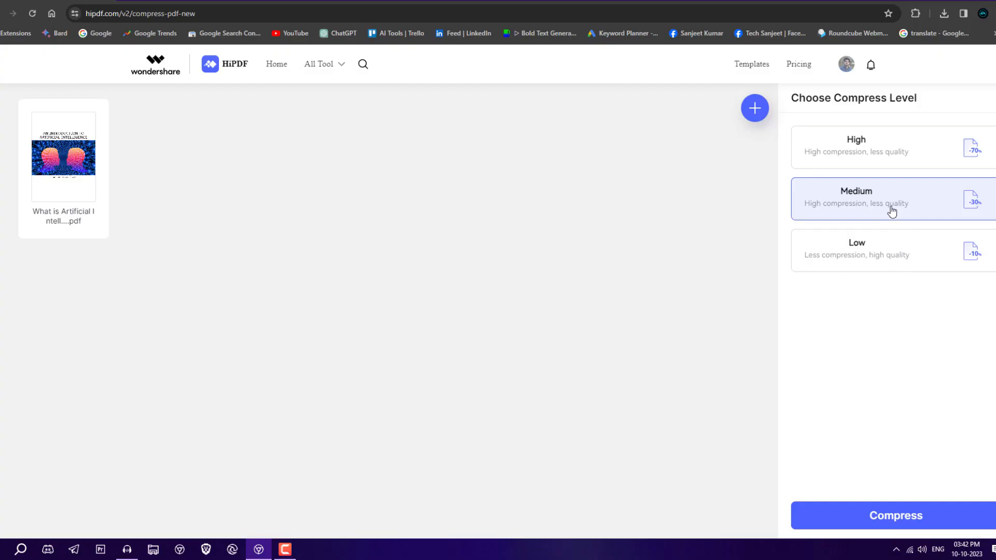
Compress the uploaded Artificial Intelligence PDF
left_click(895, 515)
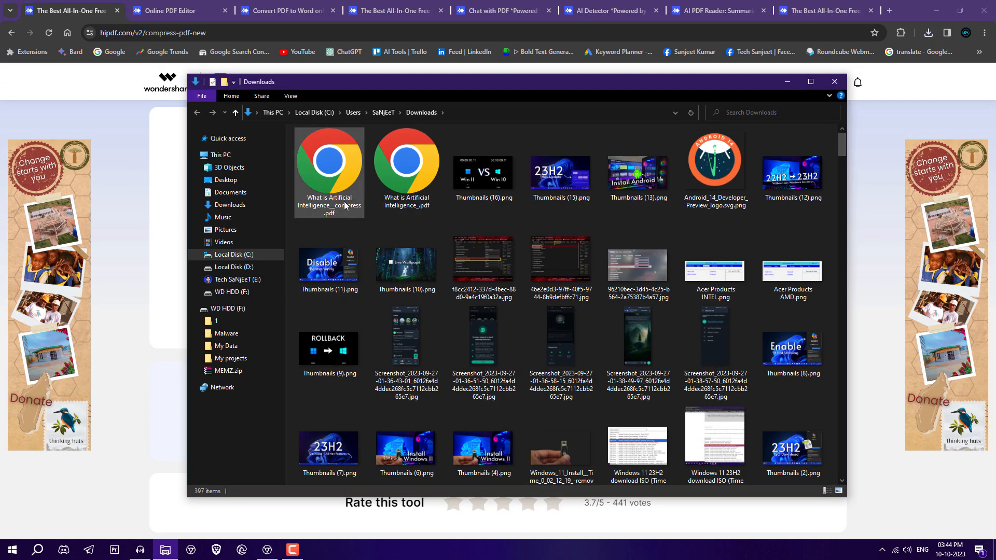
mouse_move(405, 166)
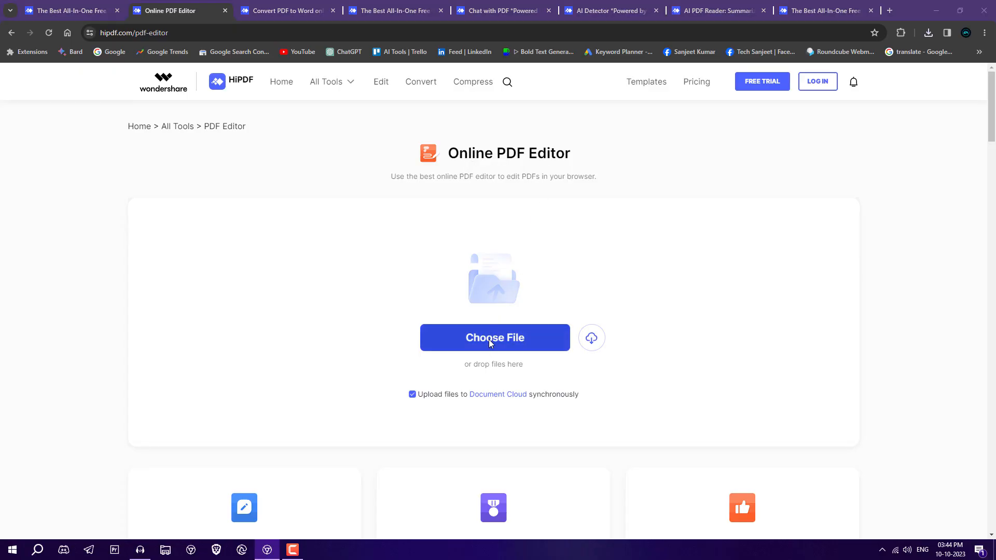
Load the AI PDF in the editor and add the text 'Hello' to the page
left_click(493, 338)
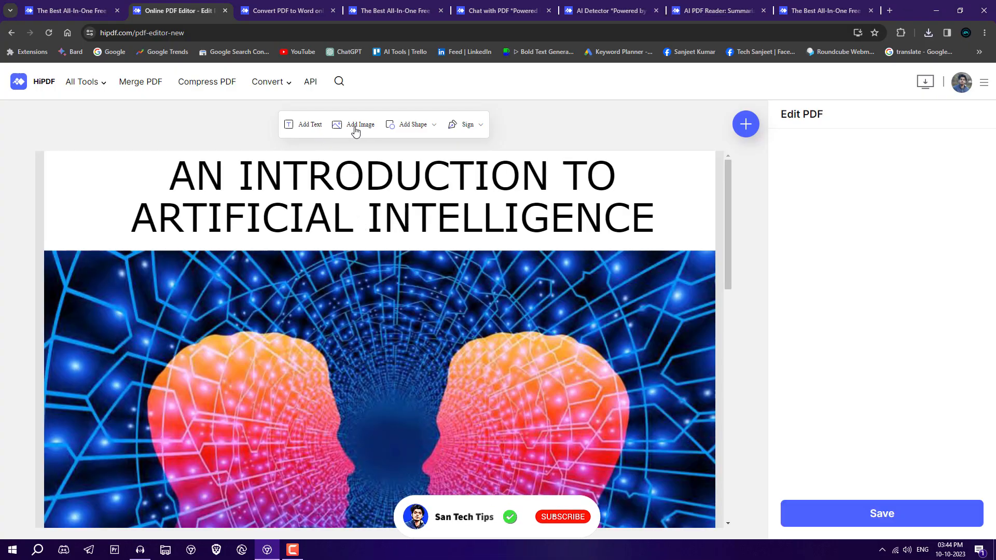
left_click(468, 124)
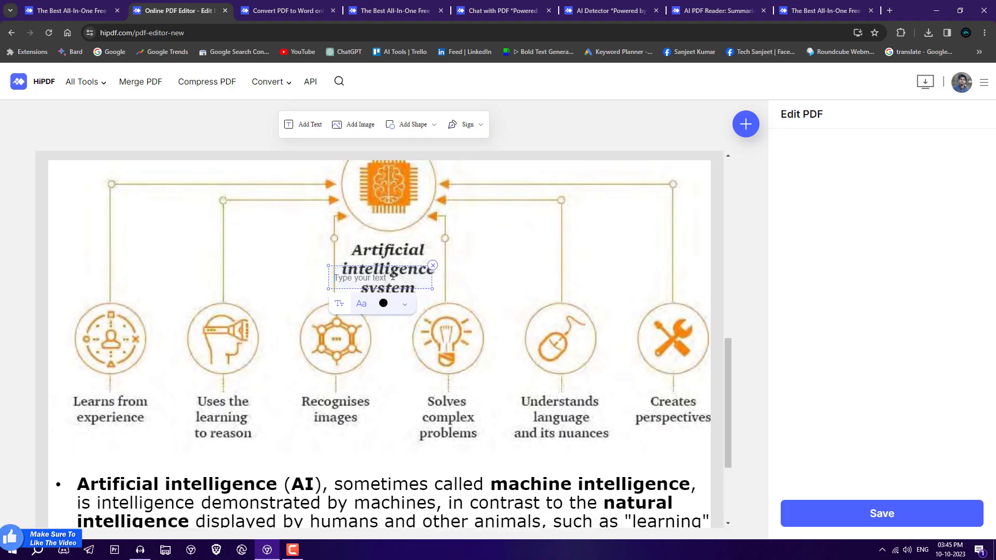
type("Hello")
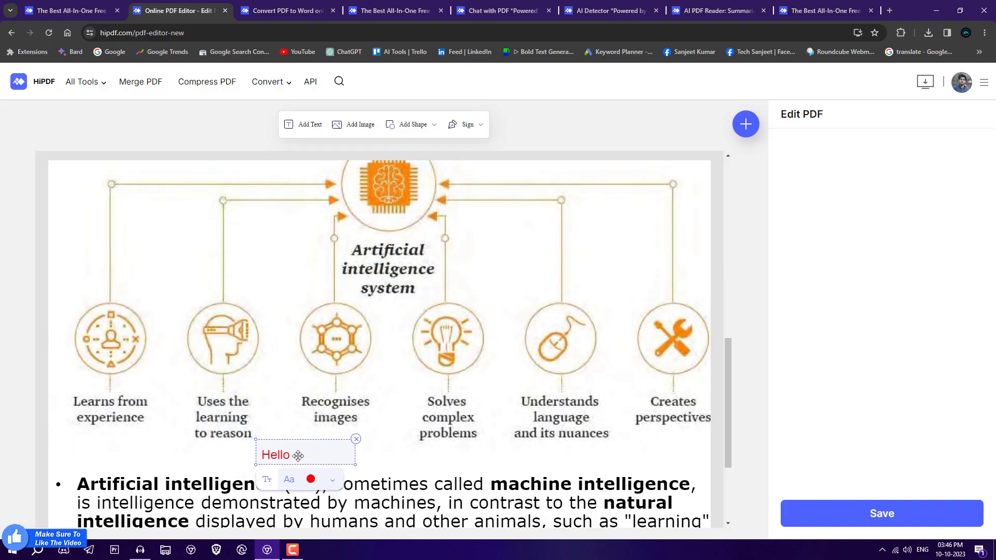
Place the Android 14 image over the 'Solves complex problems' icon
scroll("down", 3)
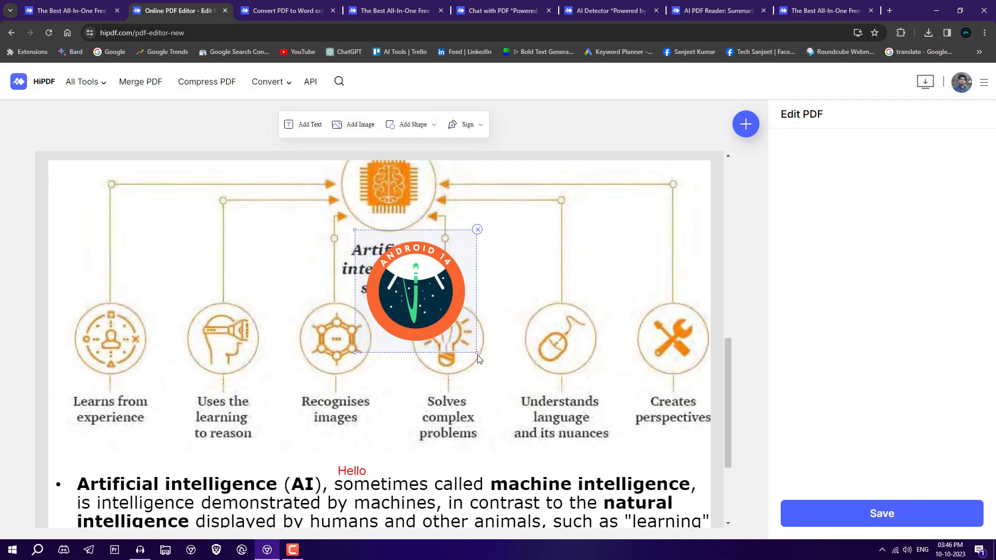
left_click_drag(415, 291, 445, 335)
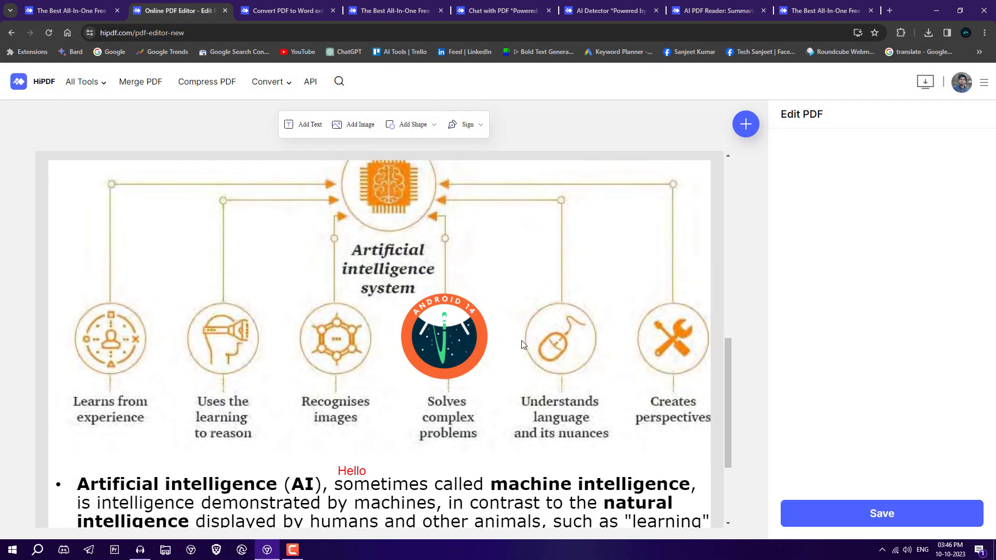
mouse_move(500, 355)
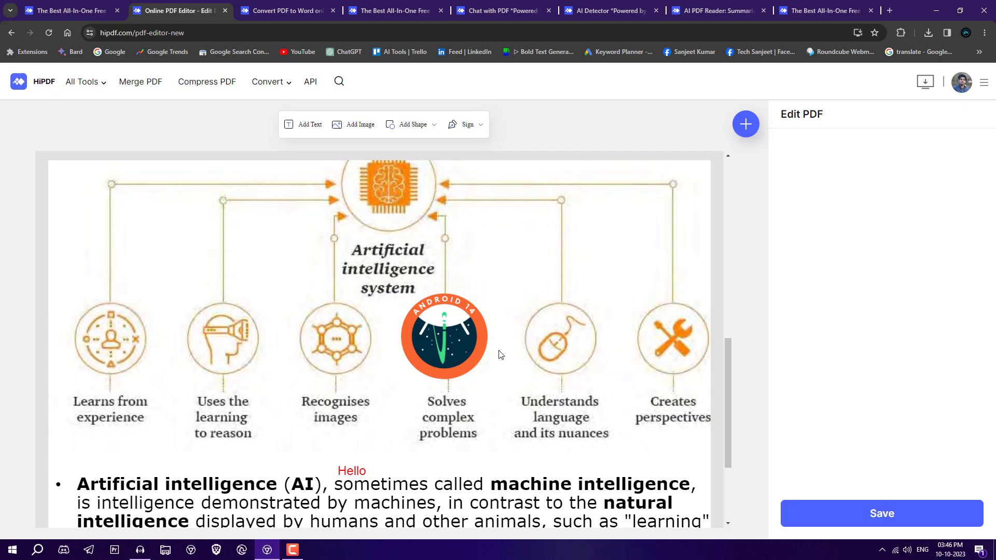
Create a typed signature 'Sanjeet' with a handwriting style
left_click(481, 125)
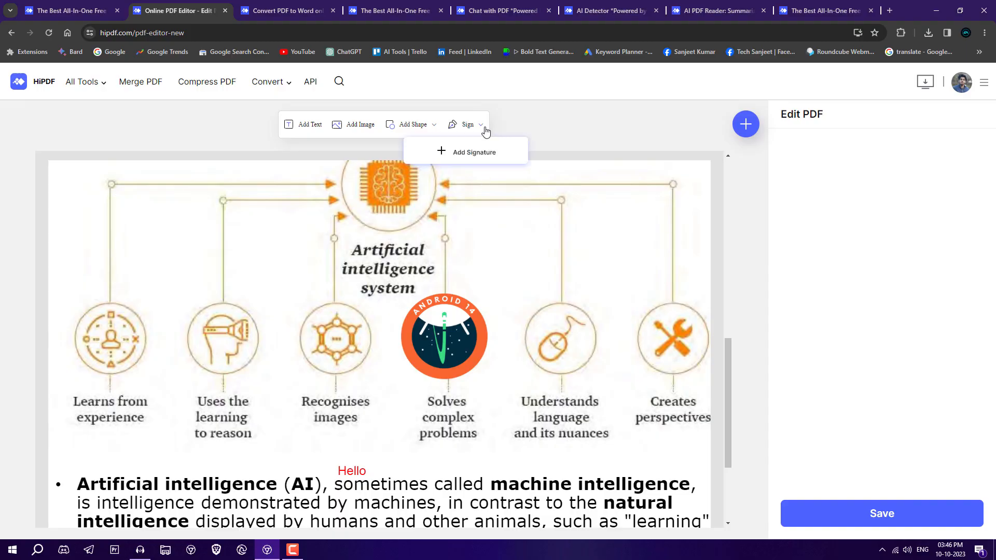
left_click(474, 151)
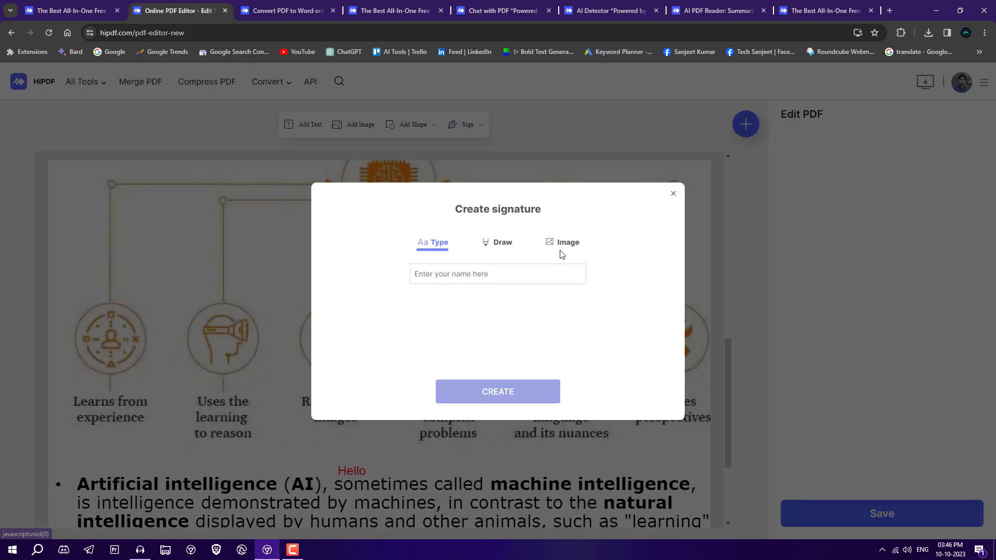
left_click(497, 274)
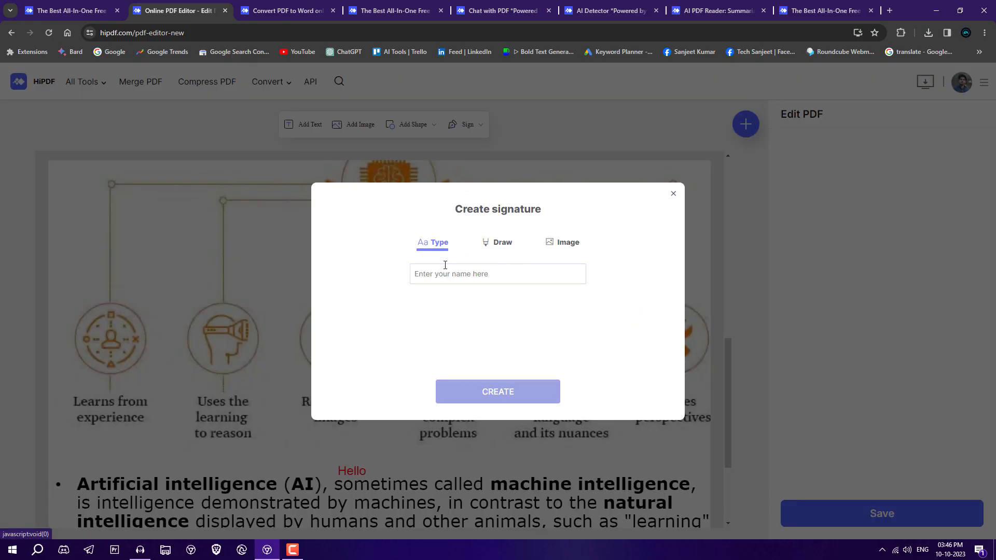
type("Sanjeet")
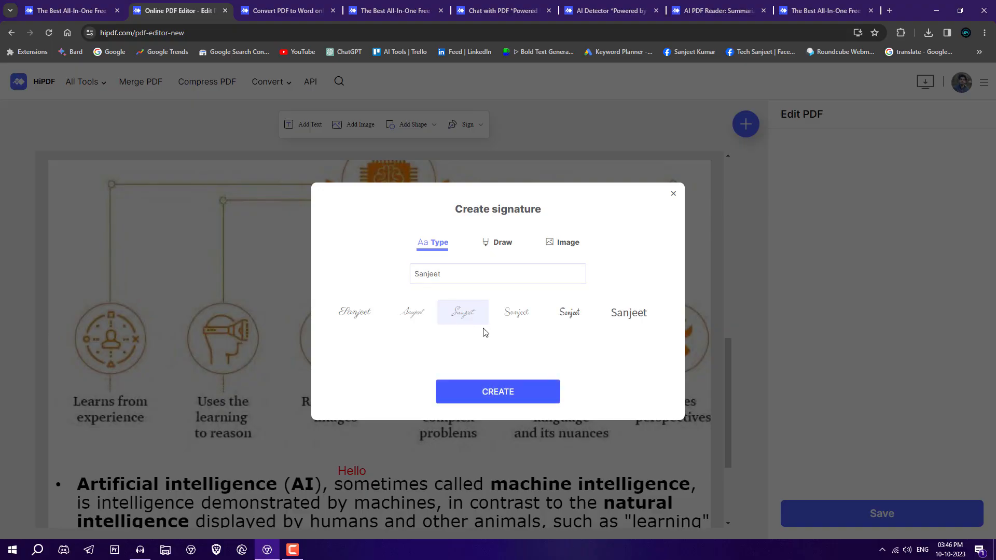
left_click(674, 193)
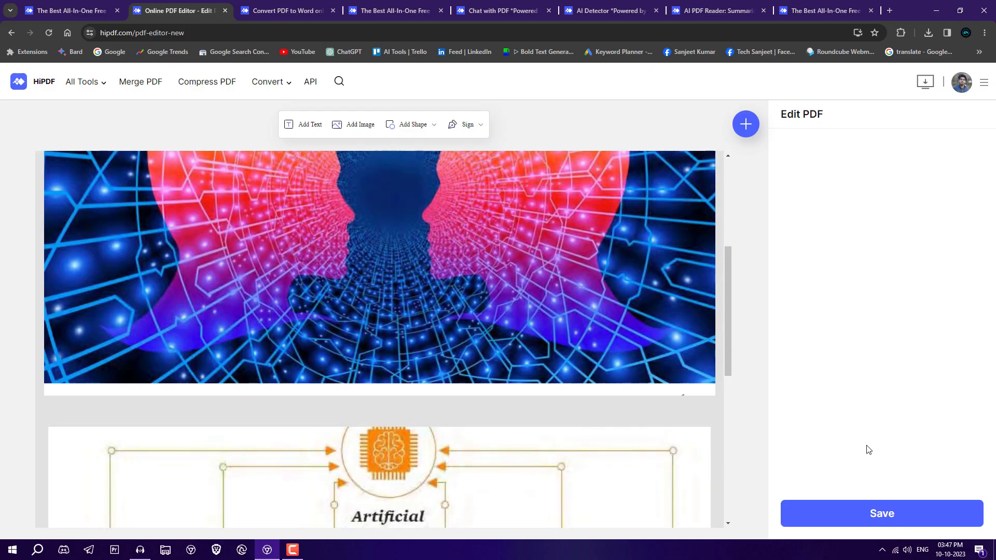
Save, download and view the edited PDF with its text, logo and signature
left_click(882, 514)
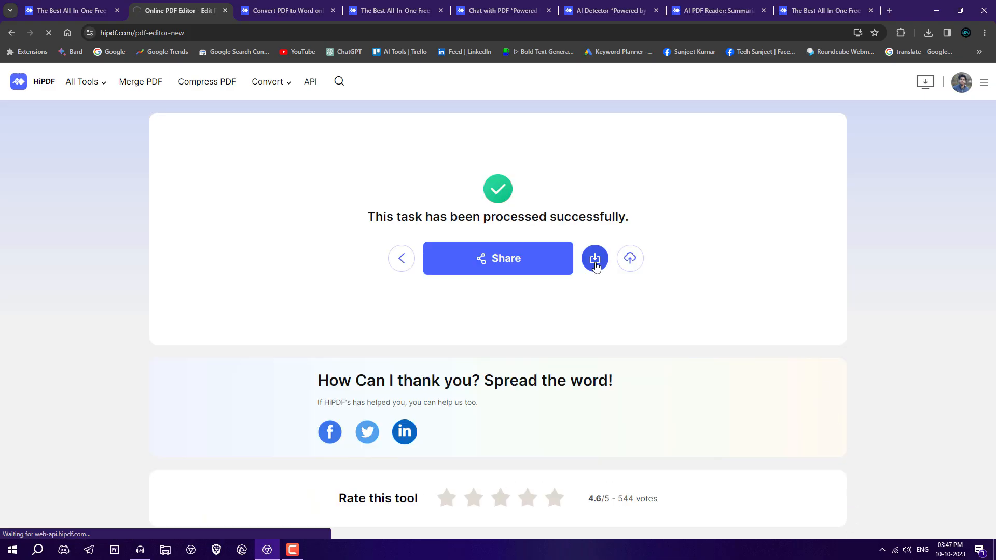
left_click(594, 258)
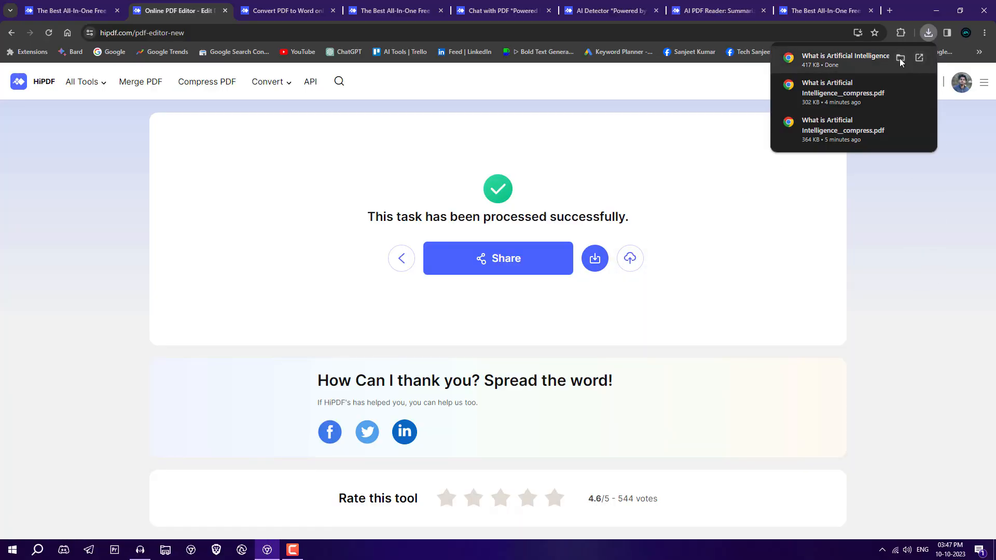
left_click(919, 59)
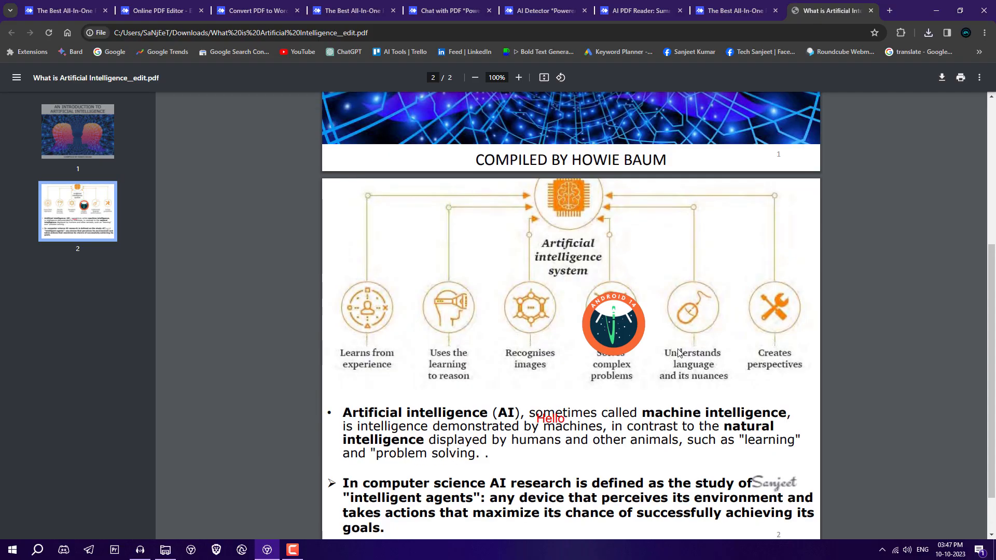
scroll("down", 3)
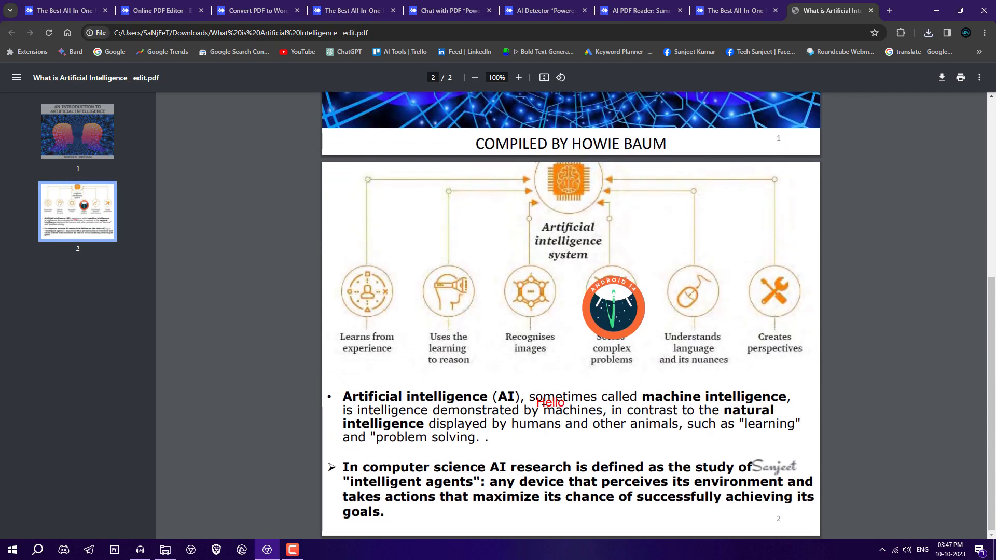
Go to the PDF to Word converter
left_click(262, 11)
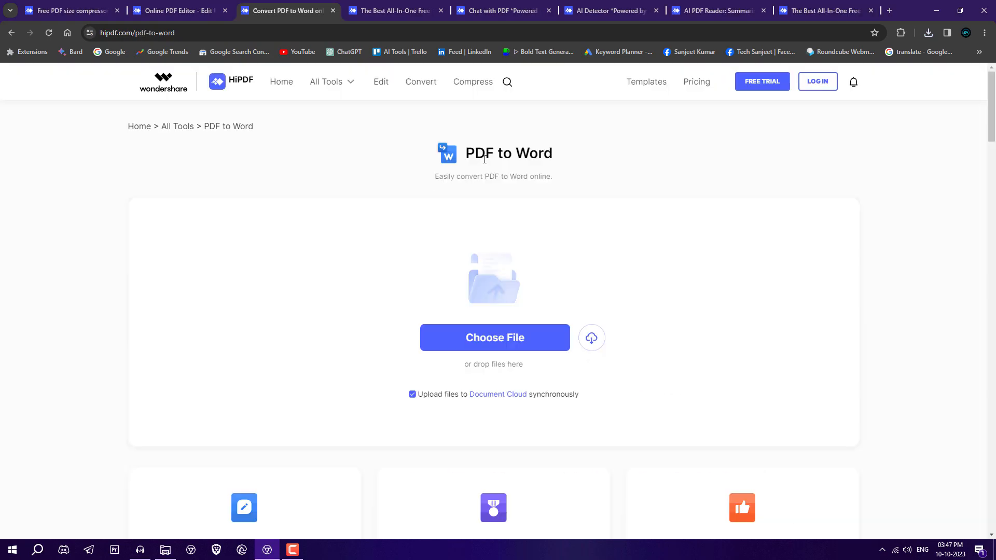
mouse_move(526, 311)
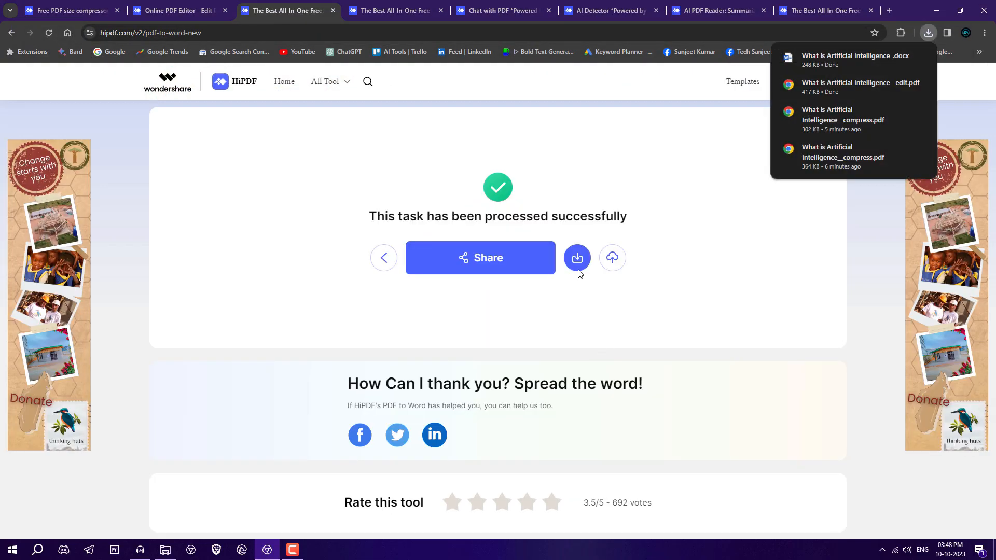
mouse_move(921, 60)
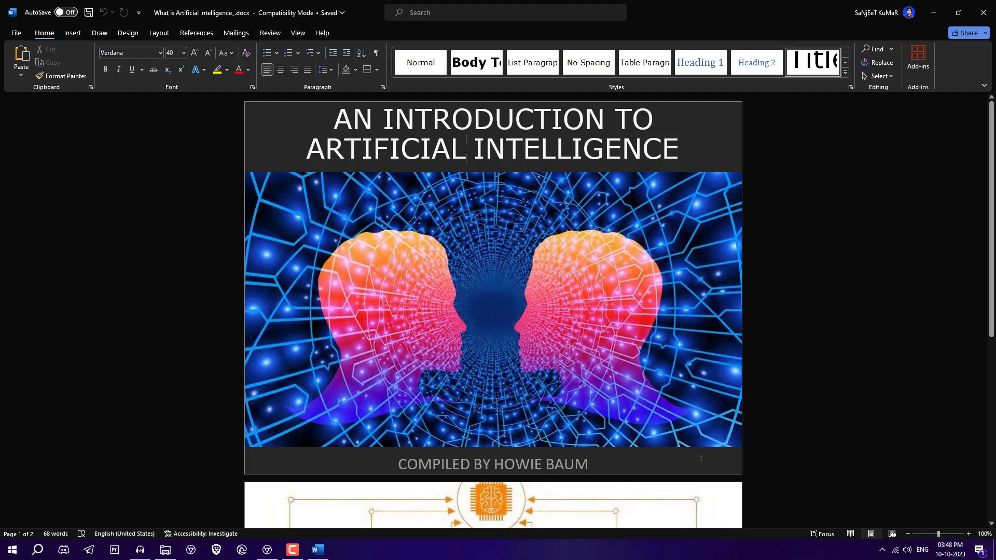
Test editing the converted document's title text by typing 'kjpl;o'
type("kjpl;o")
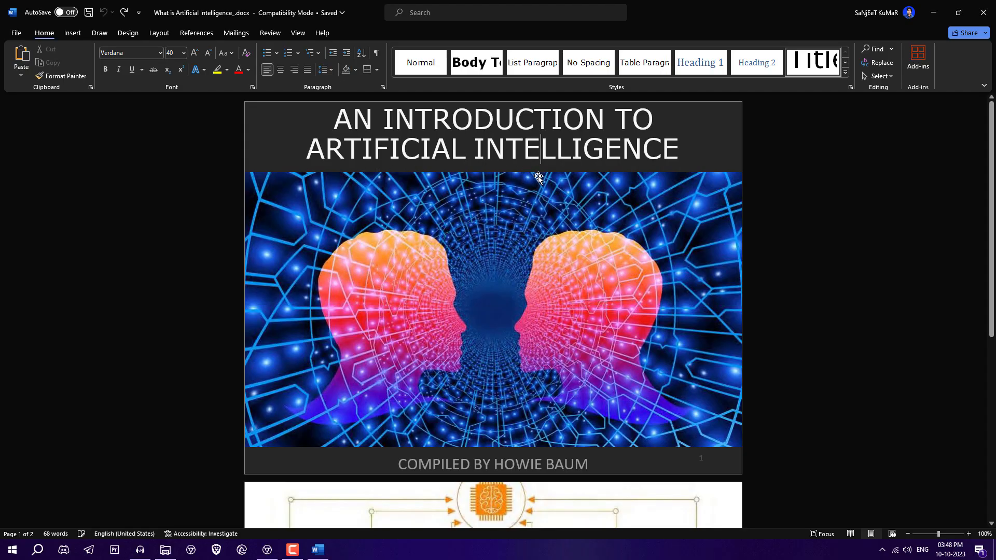
mouse_move(542, 213)
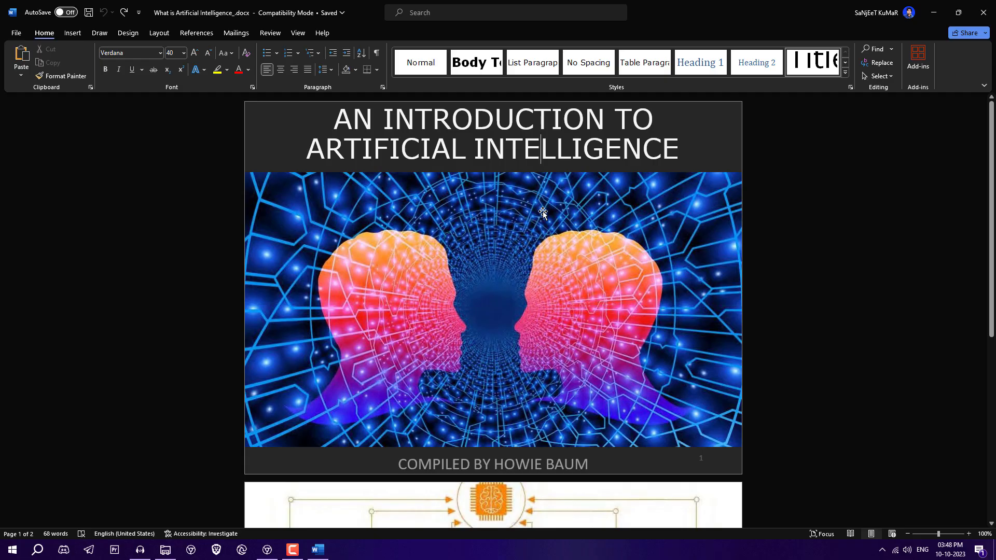
scroll("down", 3)
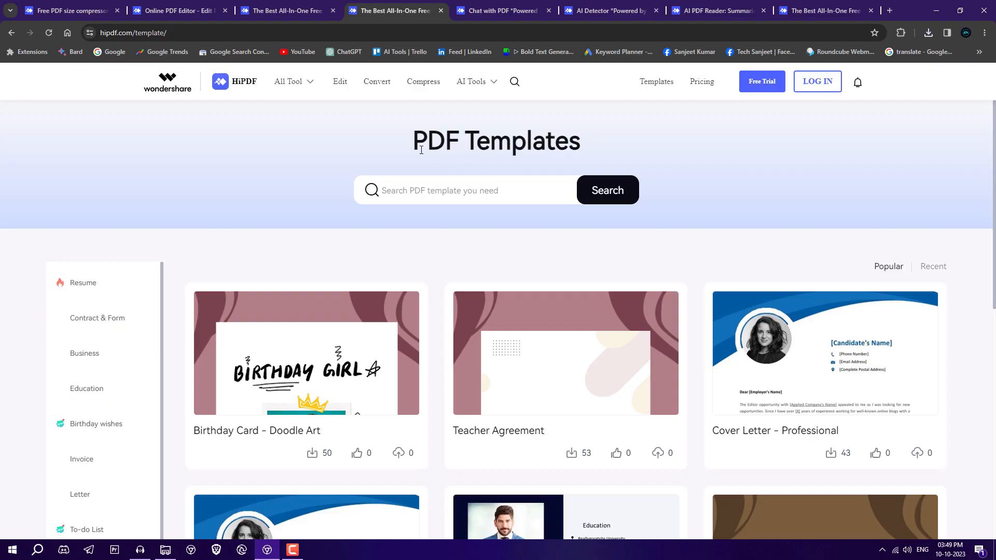
Scroll the templates gallery toward the Cover Letter – Professional template
scroll("down", 3)
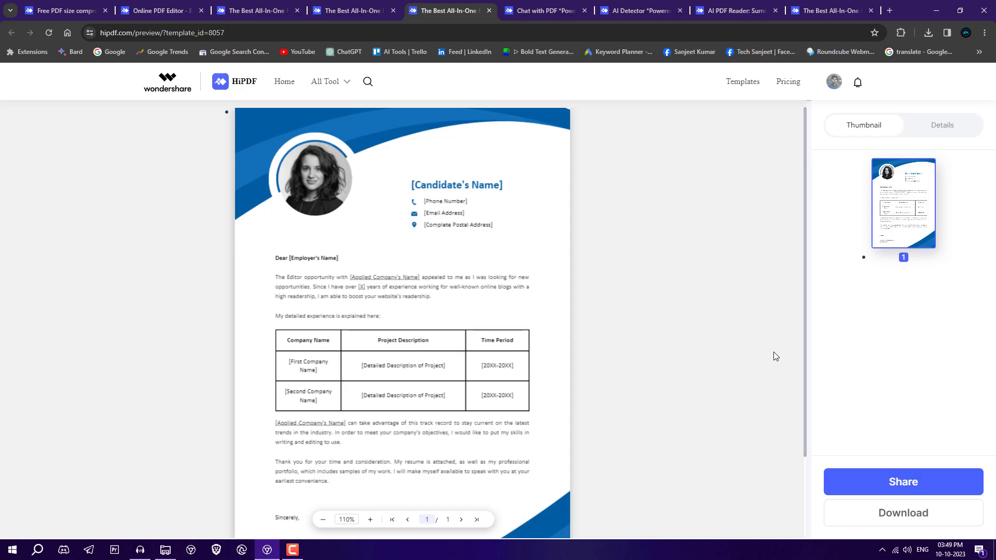
Load the Artificial Intelligence PDF into Chat with PDF
left_click(547, 11)
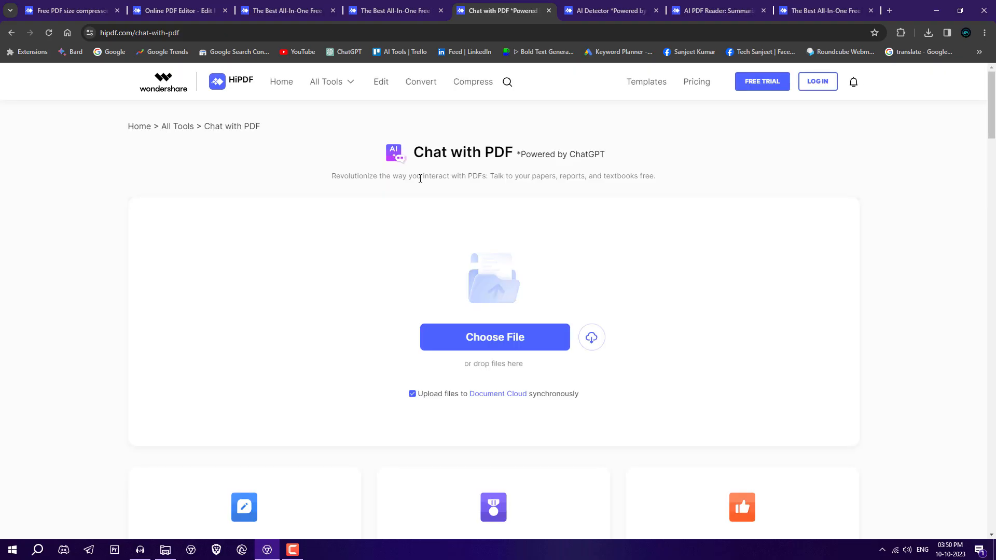
mouse_move(490, 154)
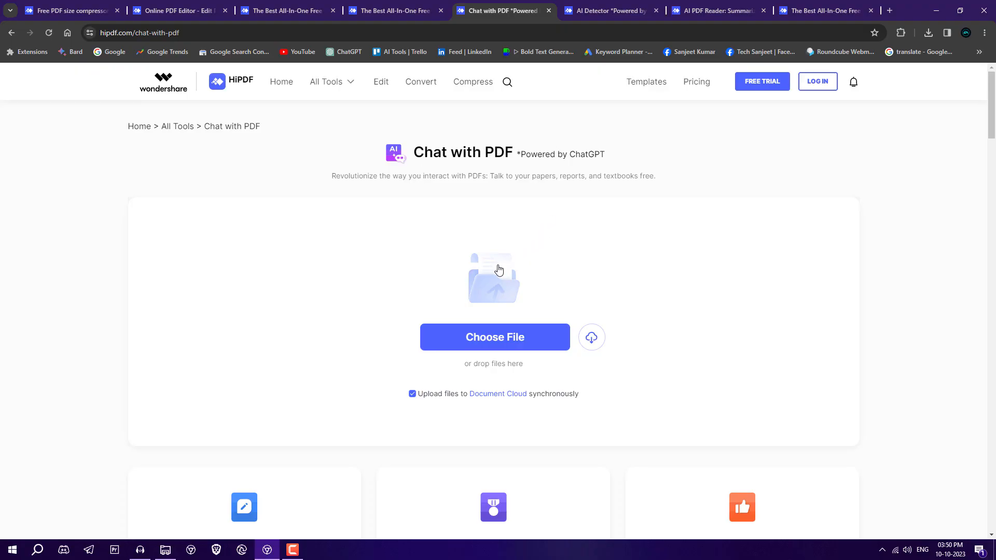
left_click(494, 337)
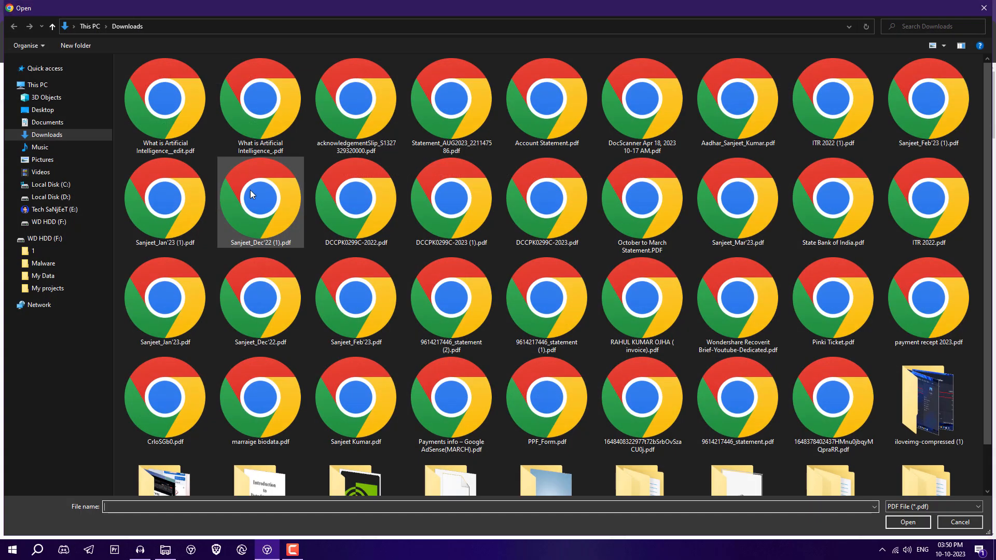
left_click(908, 522)
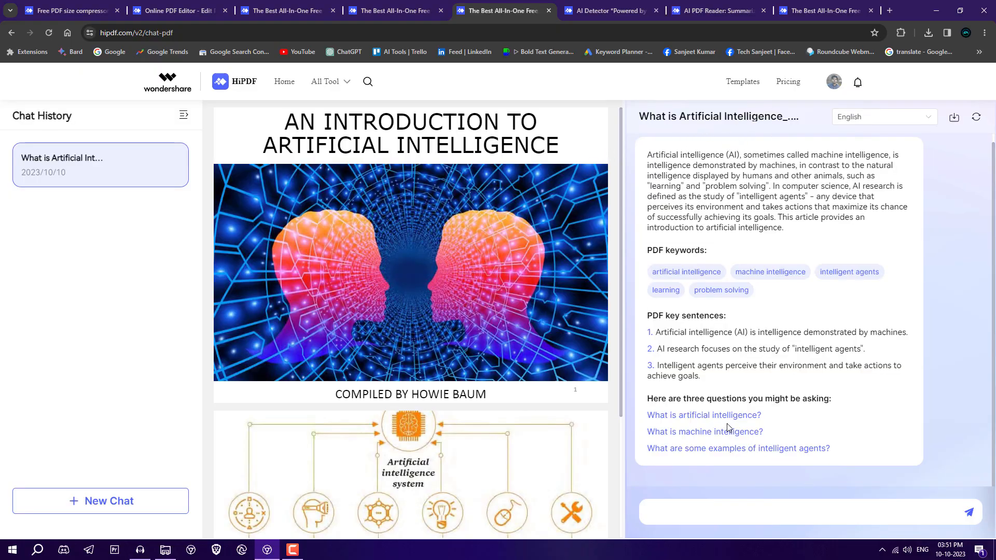
mouse_move(730, 421)
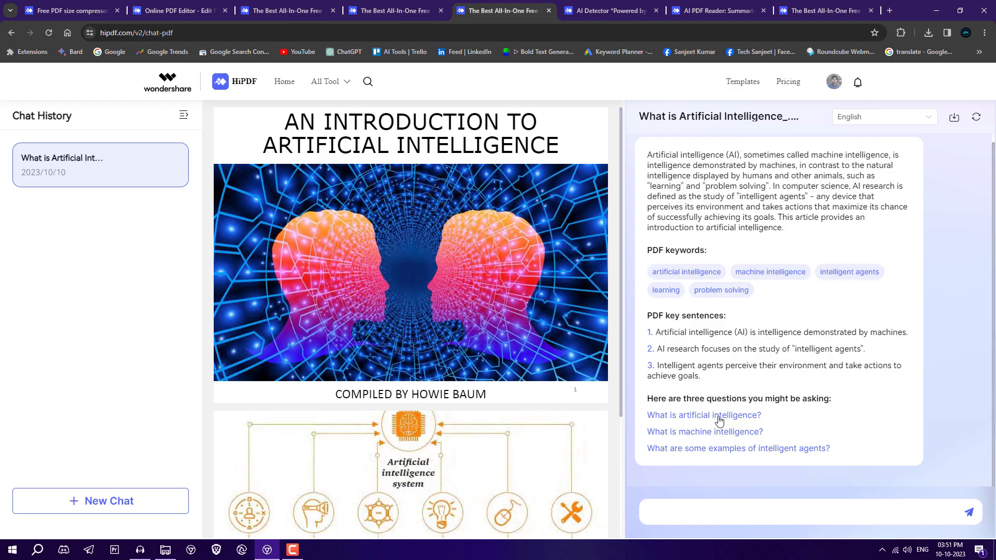
mouse_move(710, 437)
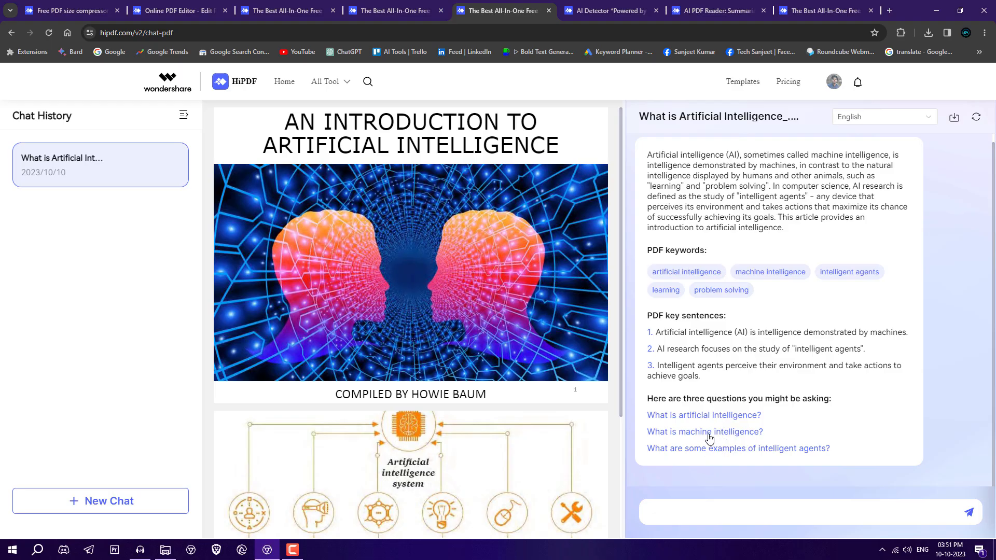
Ask the suggested question 'What is machine intelligence?'
left_click(705, 431)
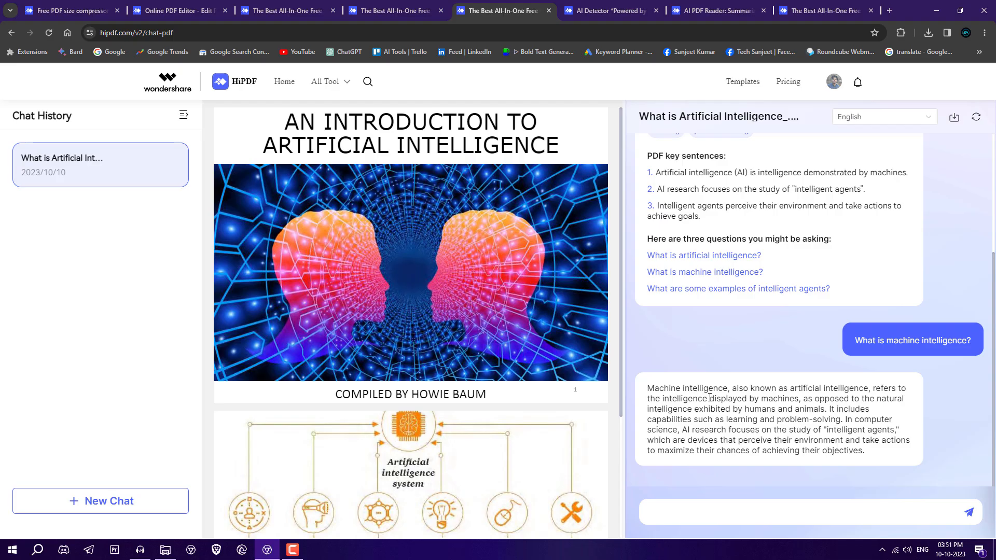
mouse_move(807, 390)
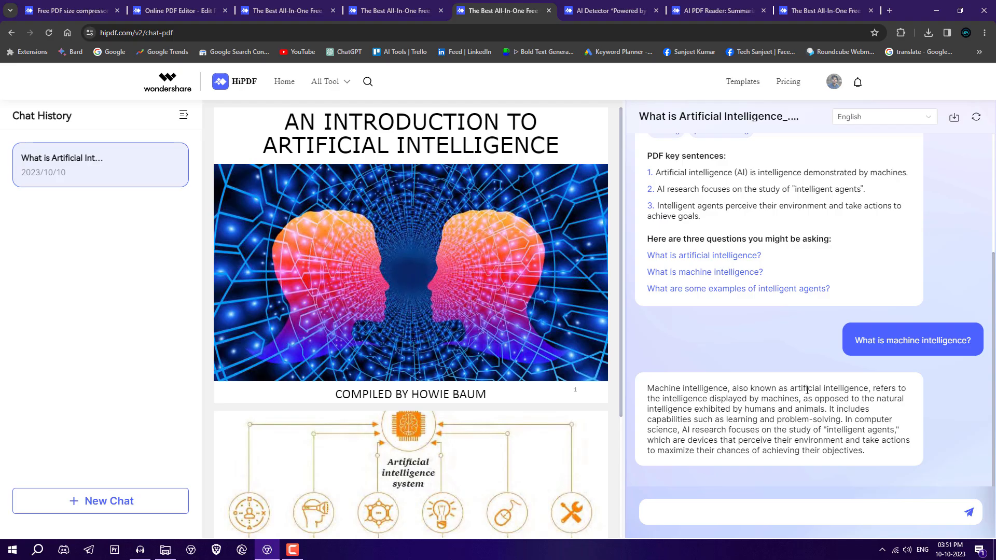
mouse_move(861, 442)
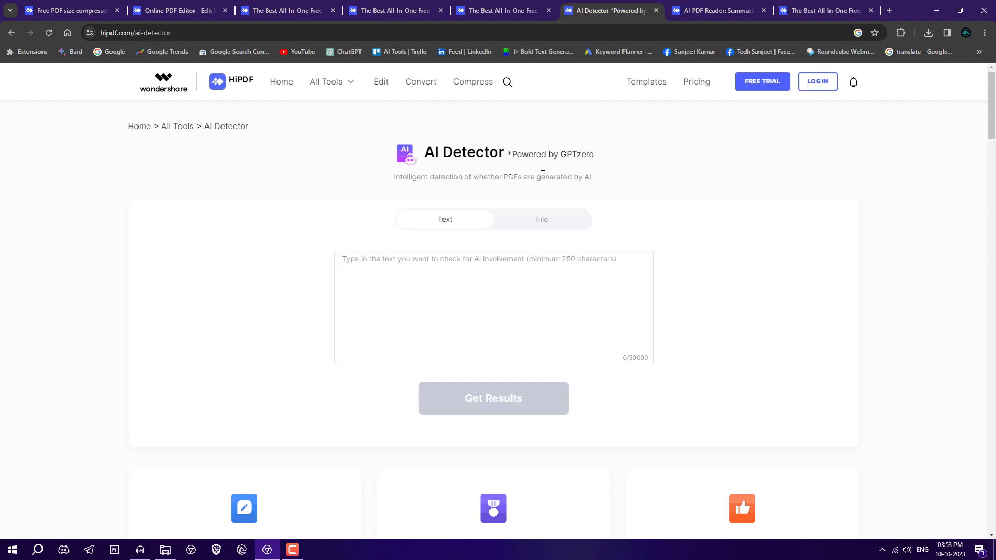
mouse_move(506, 156)
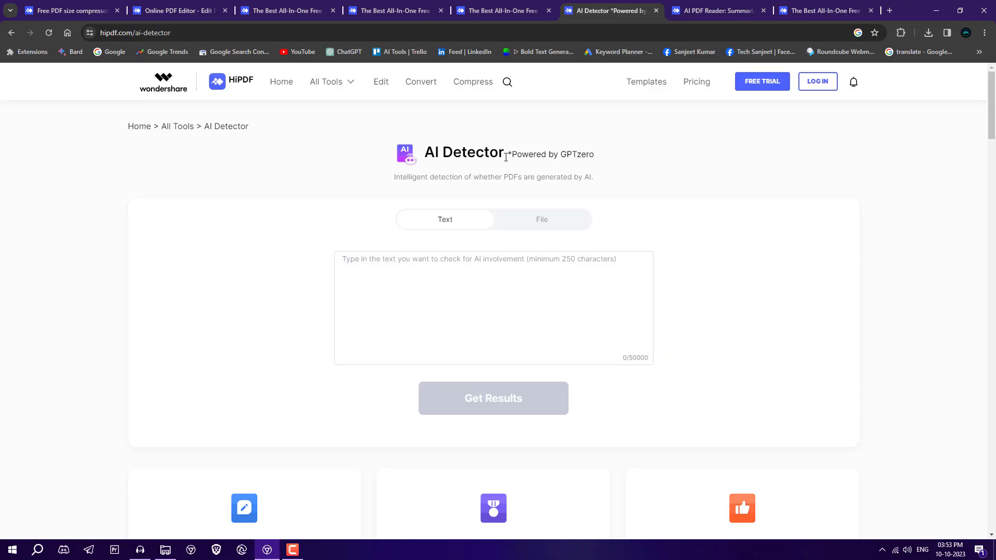
mouse_move(517, 173)
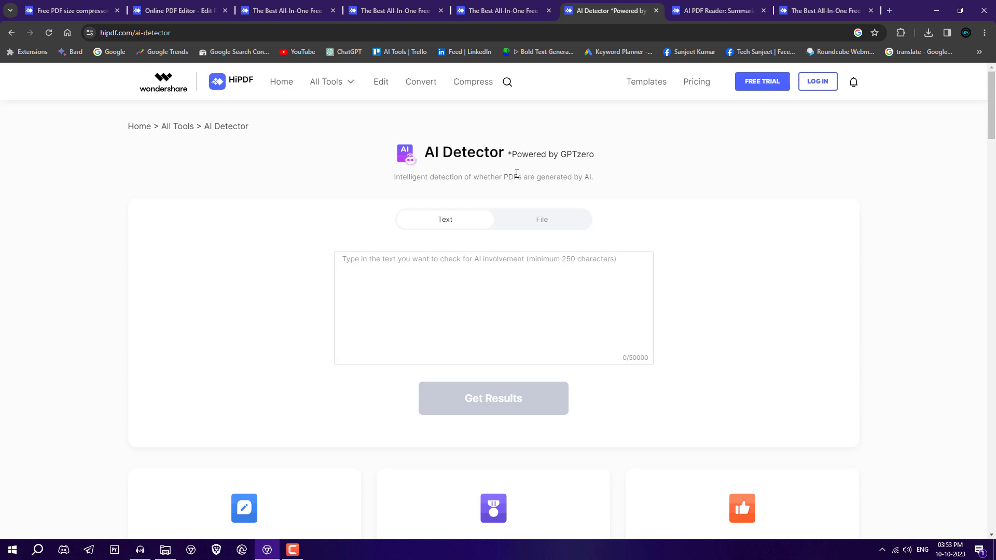
Switch the AI Detector to File mode and begin choosing the PDF to check
left_click(542, 219)
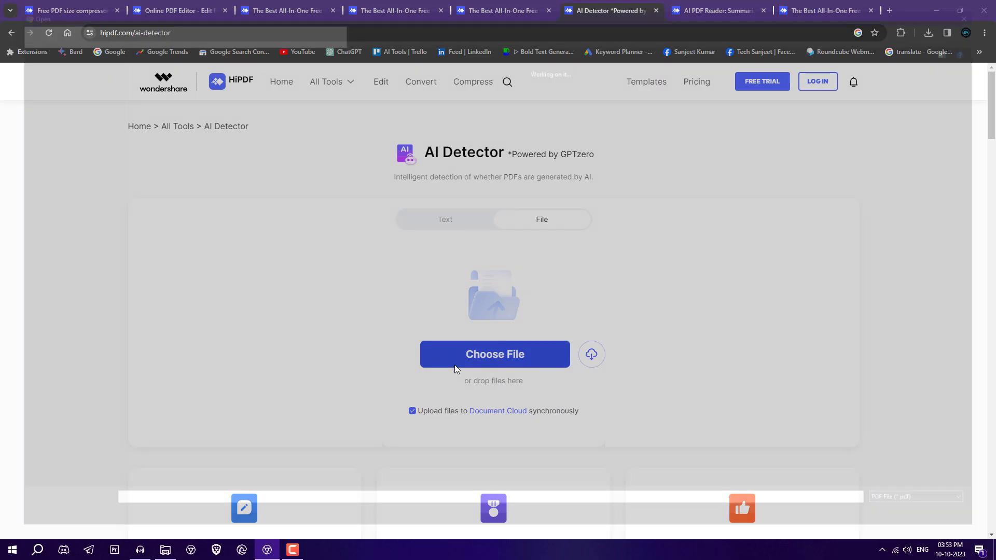
left_click(495, 355)
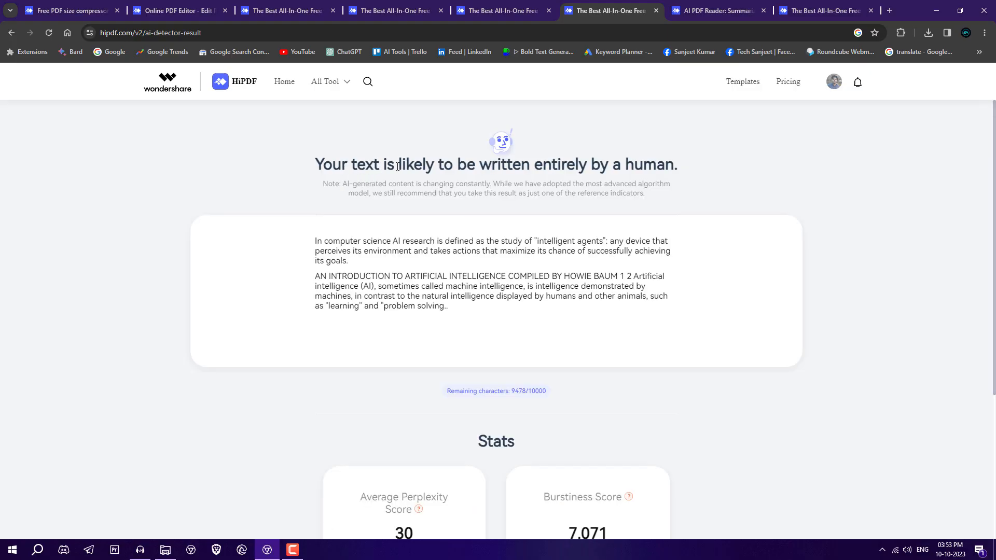
mouse_move(635, 163)
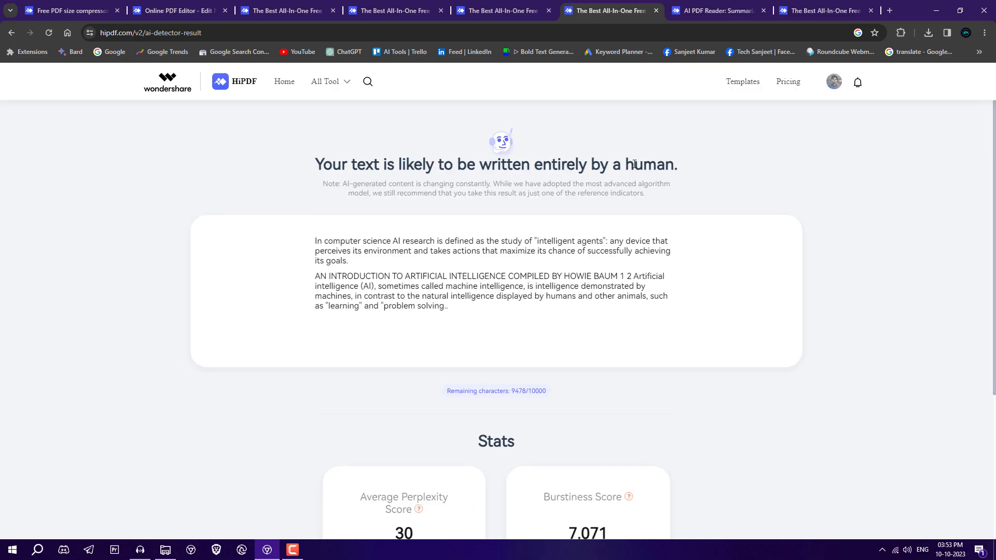
mouse_move(517, 276)
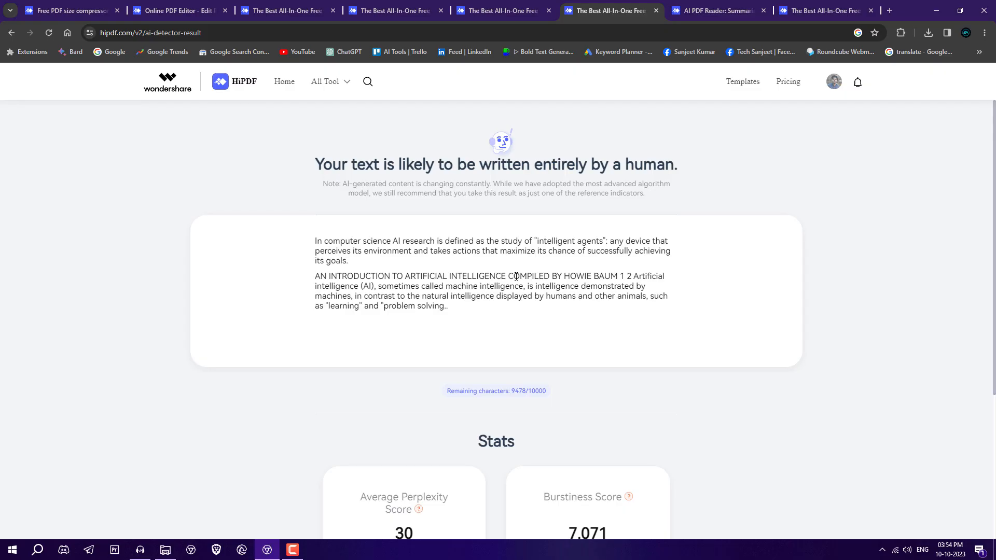
Bring up the AI PDF Reader and start uploading the artificial intelligence PDF
left_click(716, 11)
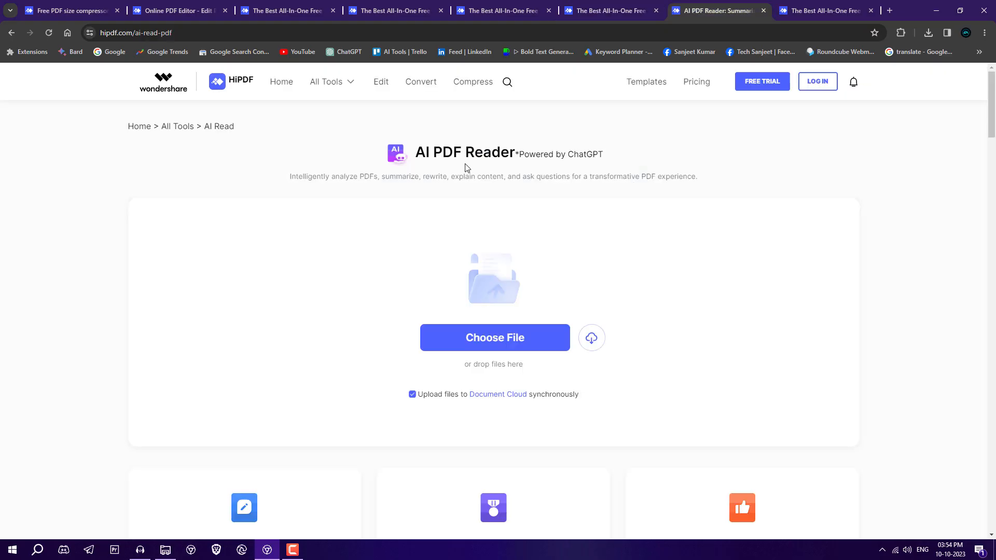
mouse_move(581, 154)
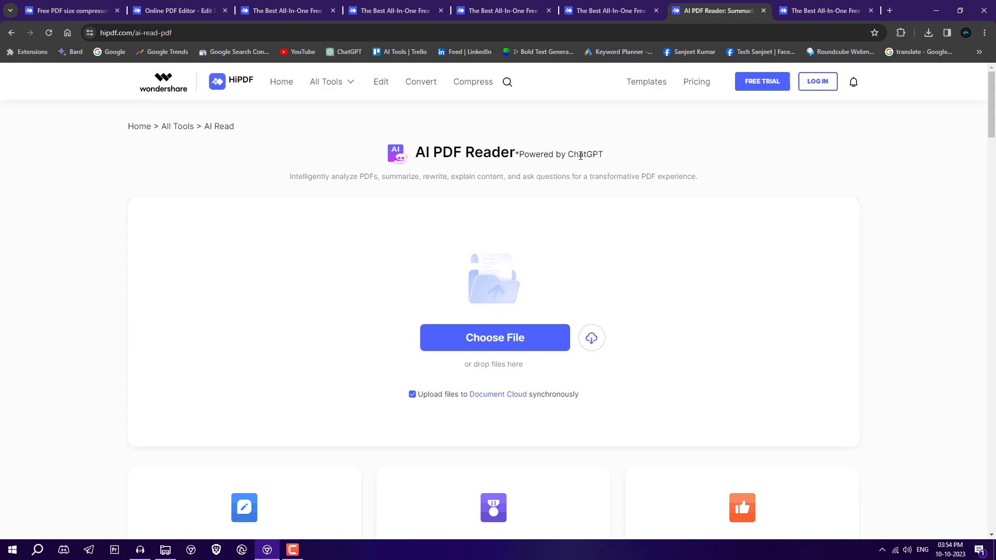
left_click(494, 338)
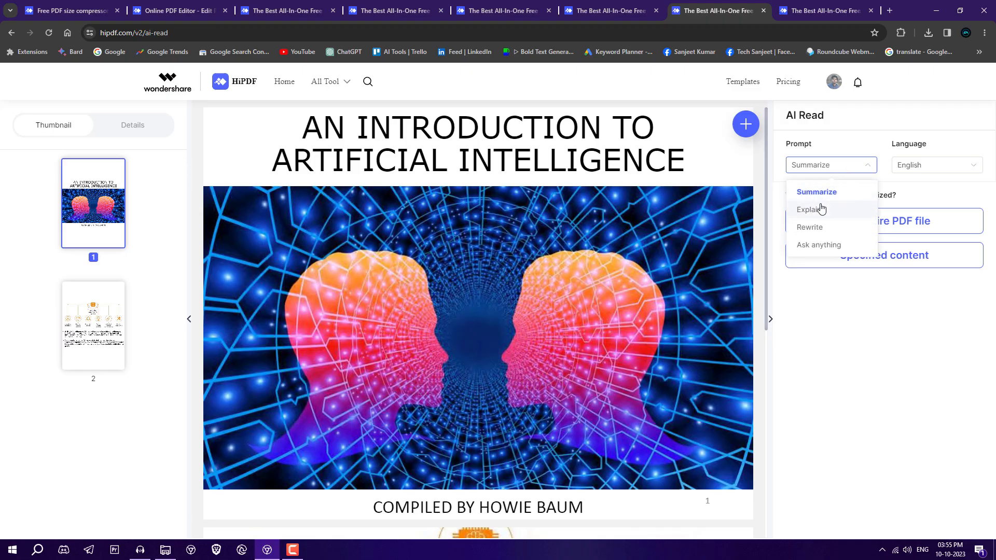
mouse_move(830, 251)
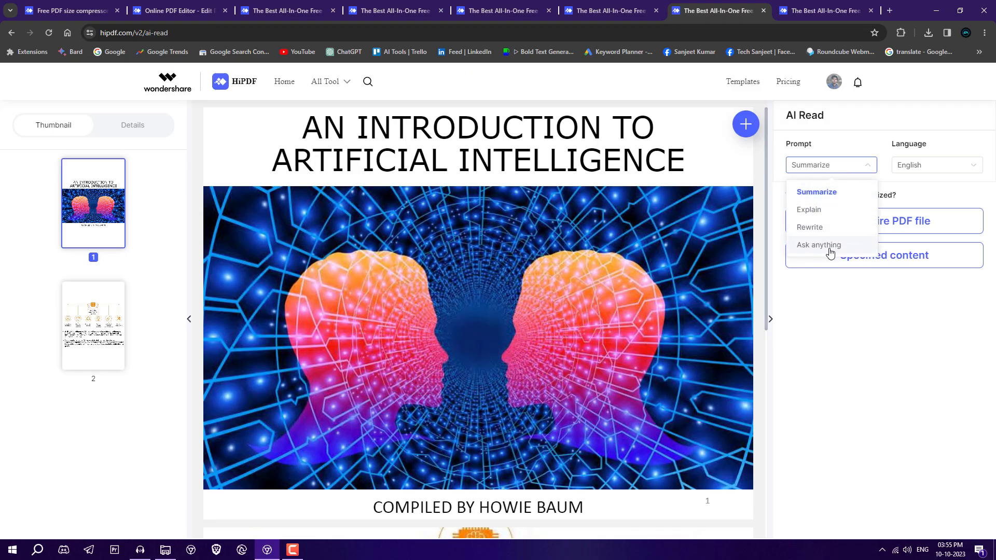
Summarize the entire PDF with the Summarize prompt, then reopen the prompt list
left_click(816, 192)
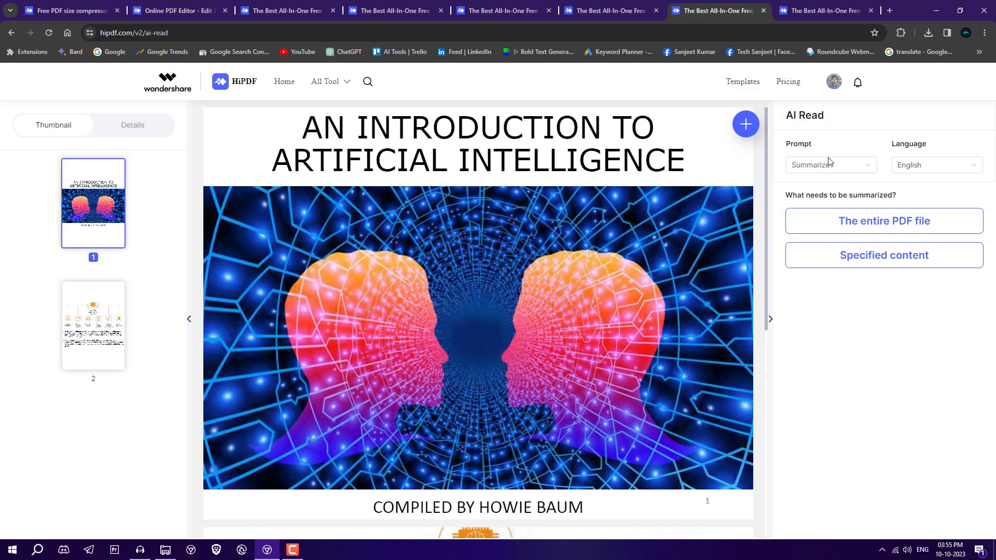
left_click(936, 165)
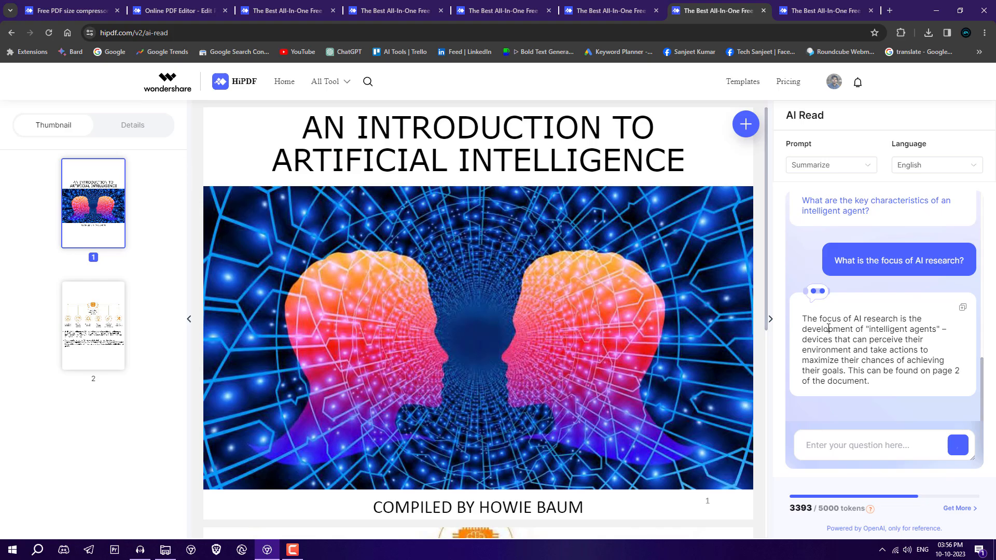
left_click(830, 165)
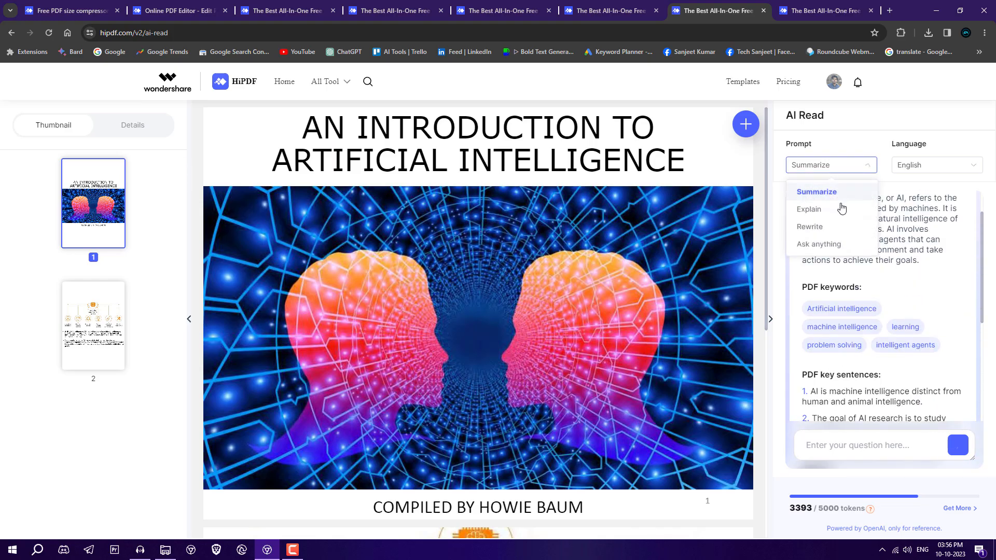
Have AI Read explain the selected page-2 passage defining artificial intelligence and intelligent agents
left_click(808, 210)
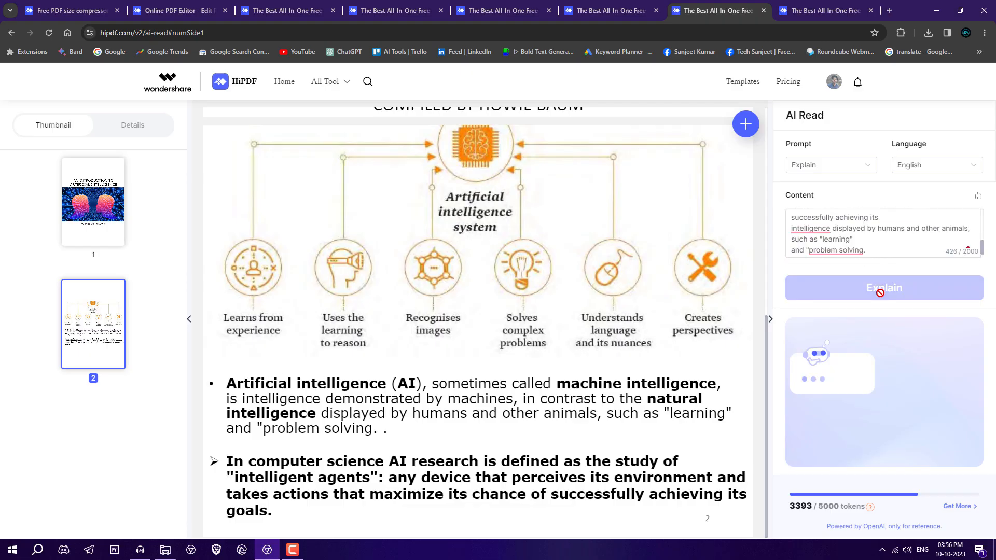
left_click(883, 288)
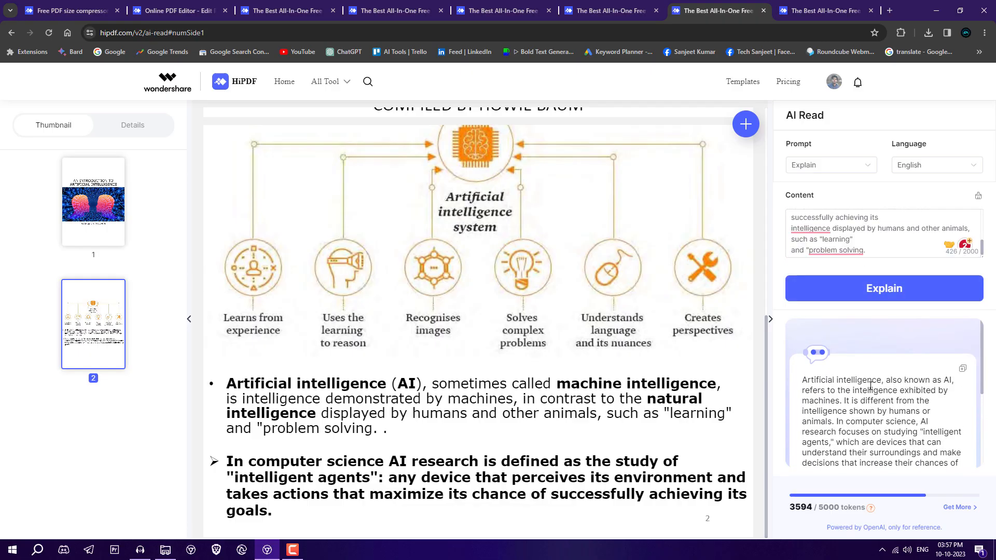
scroll("down", 3)
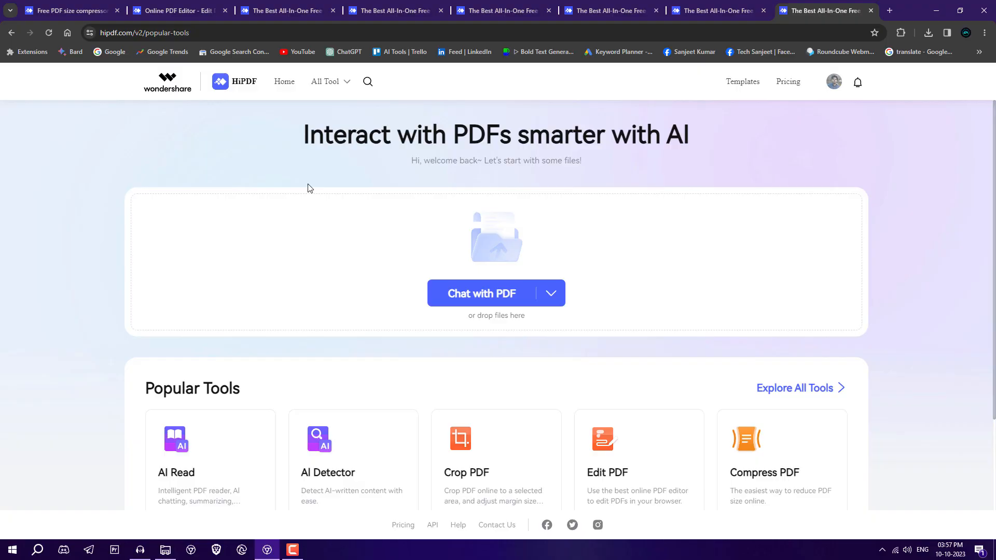
Return to the HiPDF home page and display the full All Tools menu
left_click(241, 84)
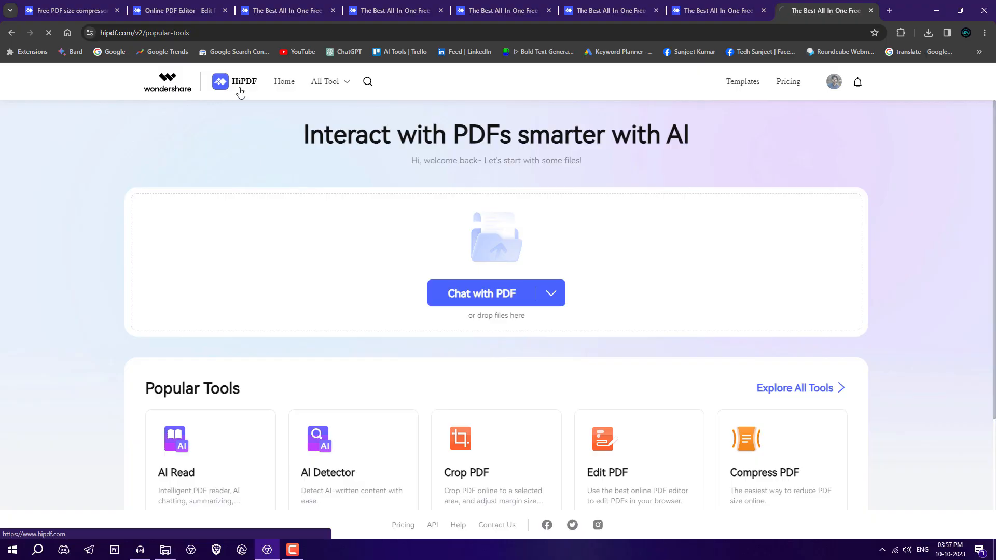
left_click(325, 81)
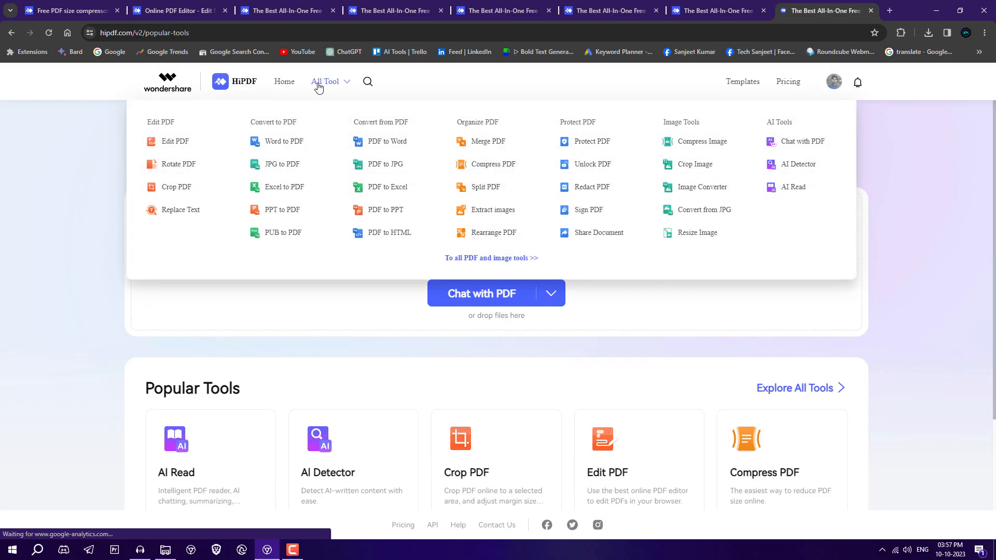